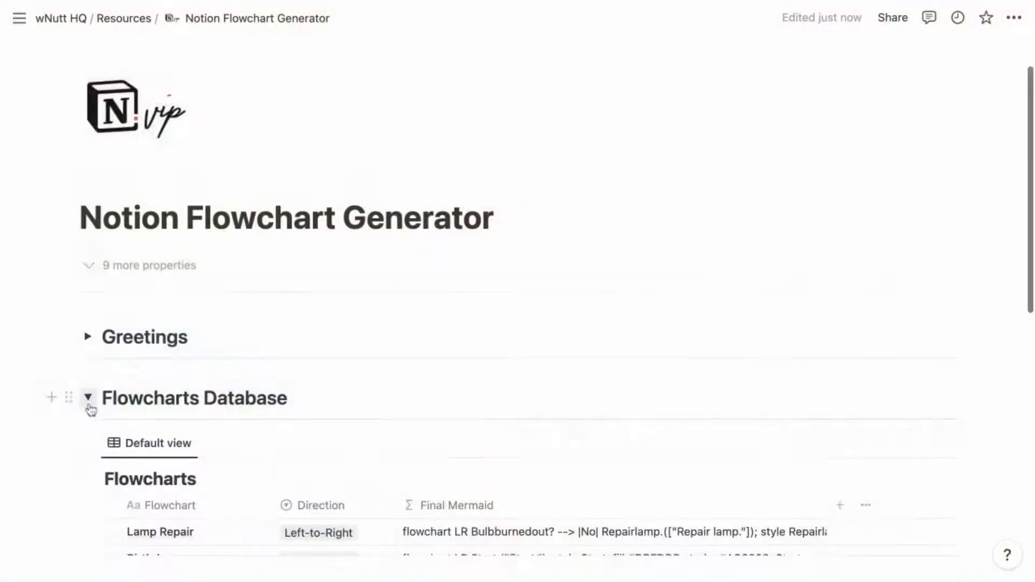
# Scroll to the Nodes Database and switch it to the Birthday view
pyautogui.scroll(-3)
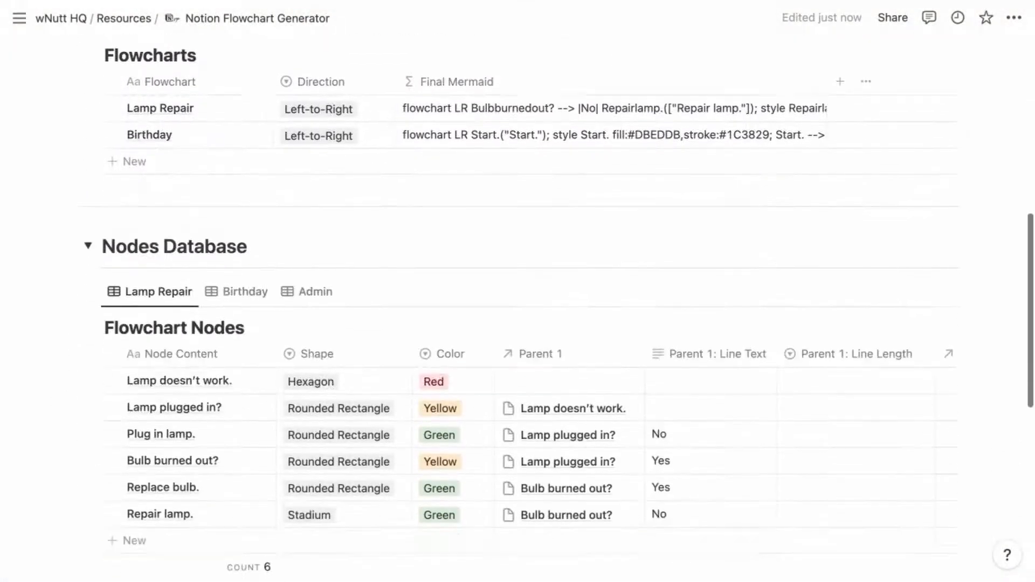
pyautogui.click(244, 291)
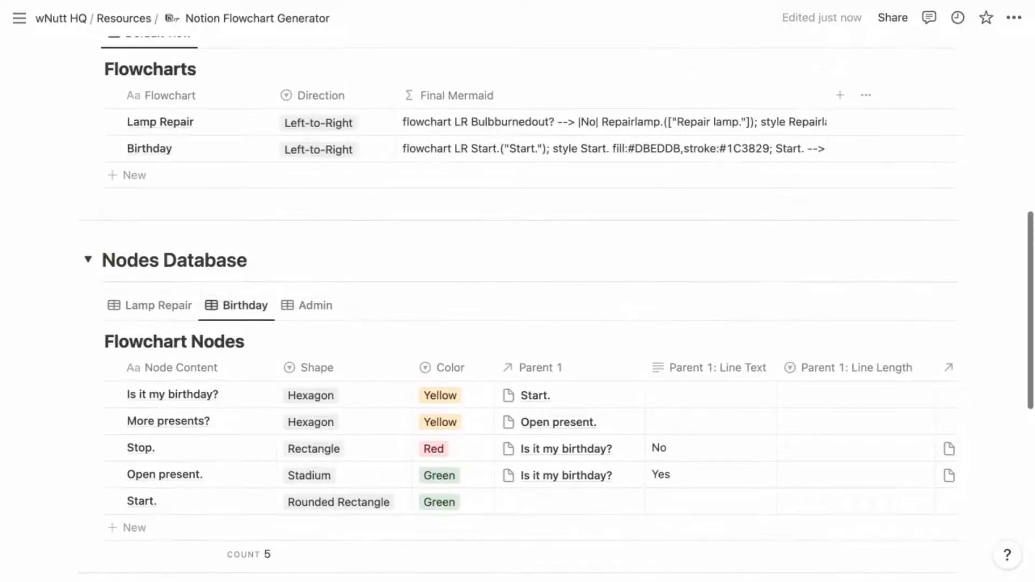
pyautogui.scroll(-3)
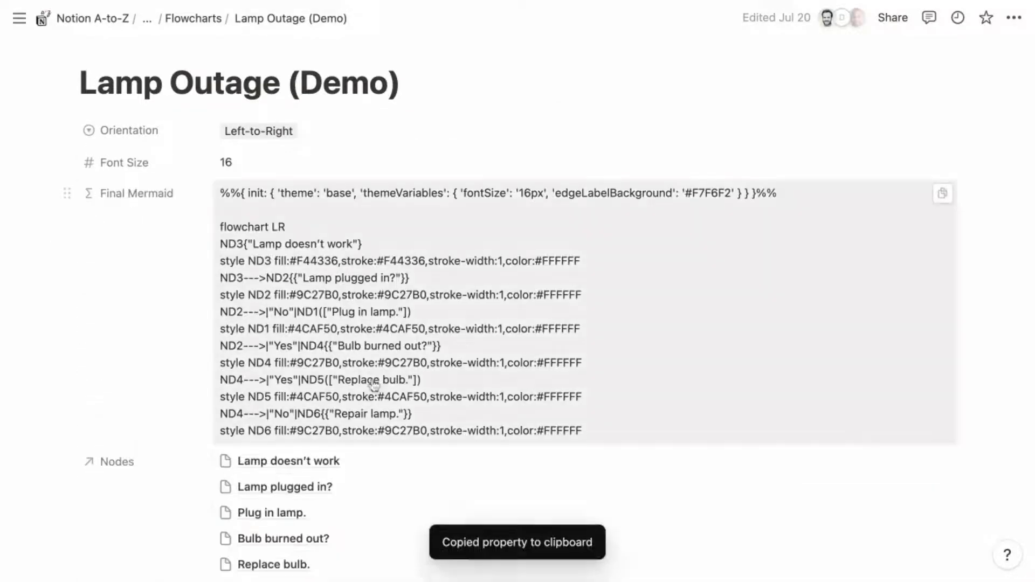
# Copy the Lamp Outage (Demo) Final Mermaid property's code to the clipboard
pyautogui.click(162, 115)
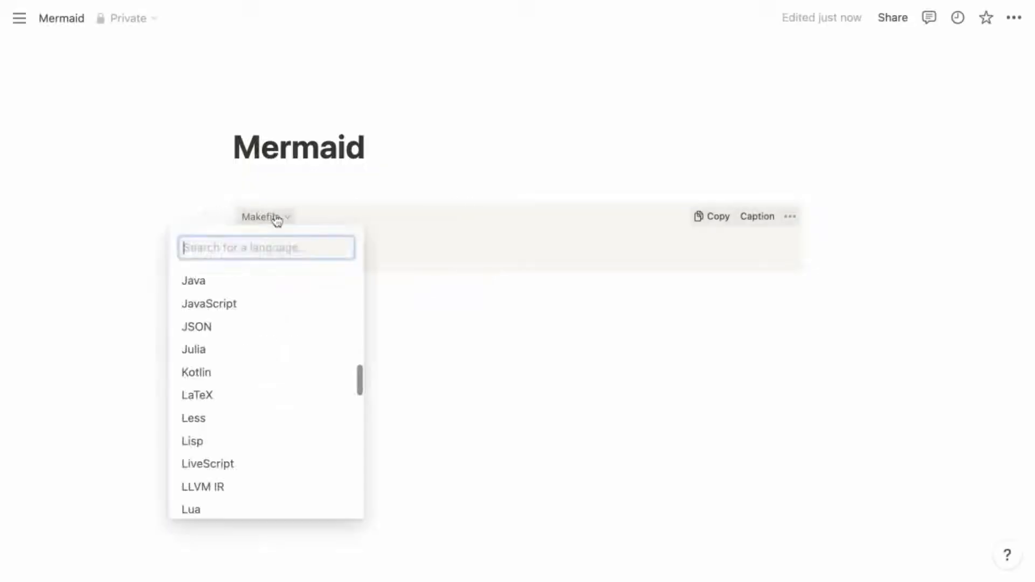
# Set the code block's language to Mermaid
pyautogui.write('mer')
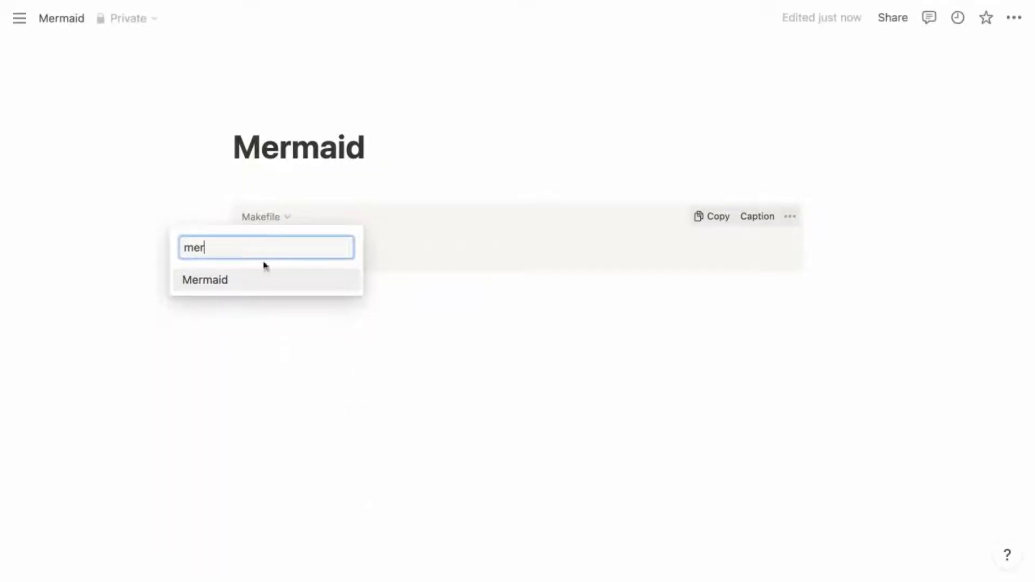
pyautogui.click(206, 280)
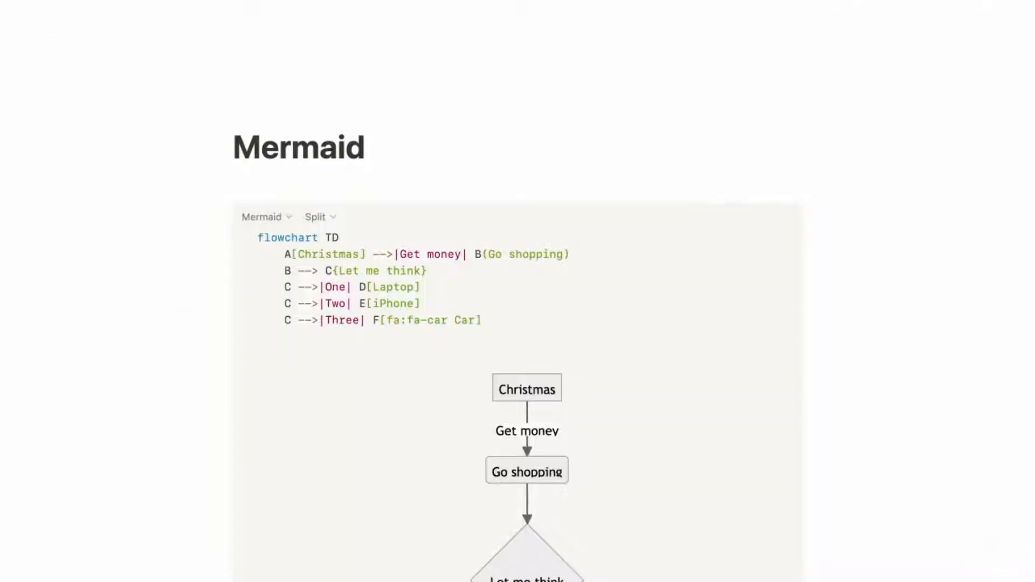
pyautogui.scroll(3)
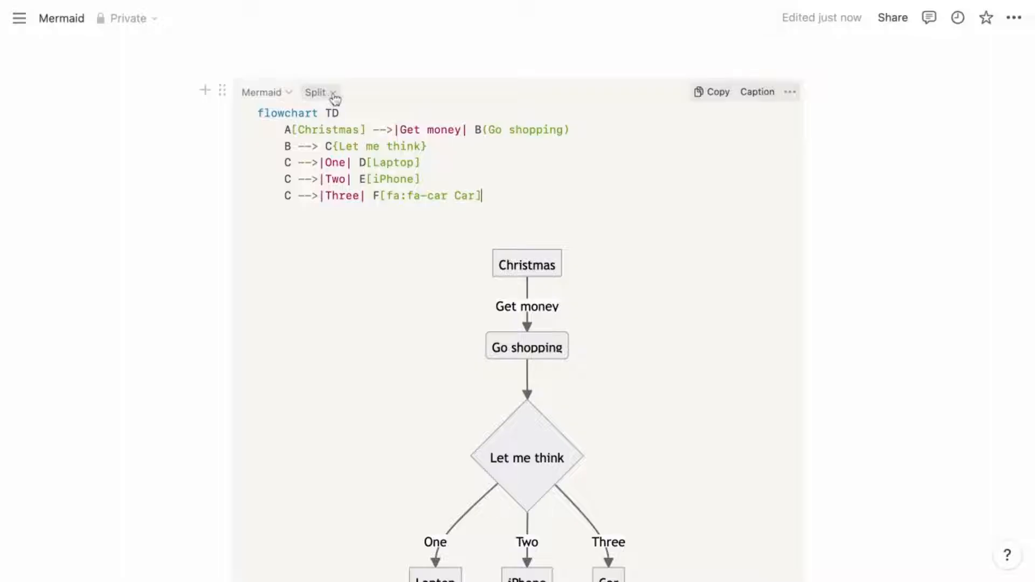
# Try the Code and Preview display options, then settle on Split view
pyautogui.click(319, 91)
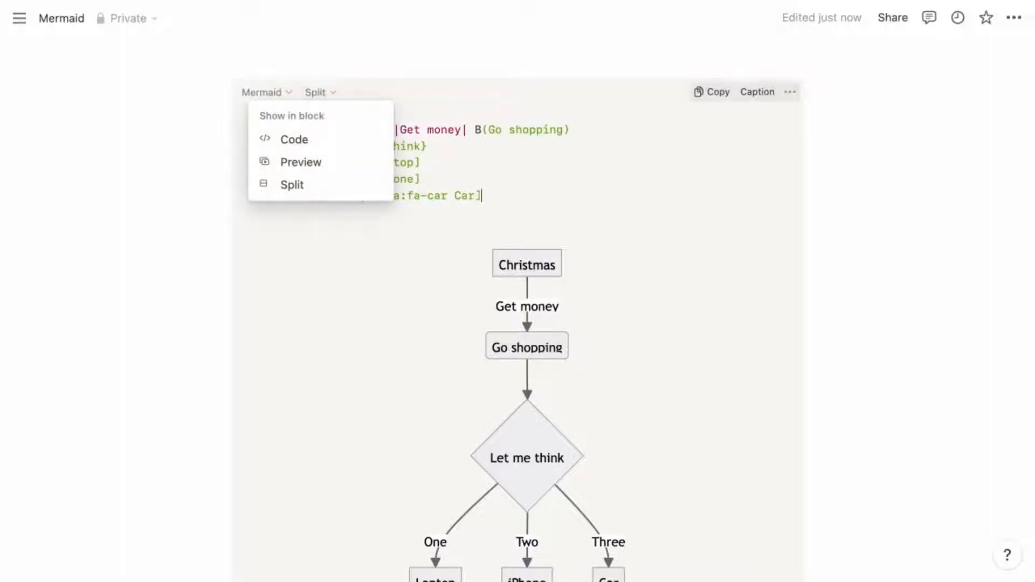
pyautogui.click(295, 139)
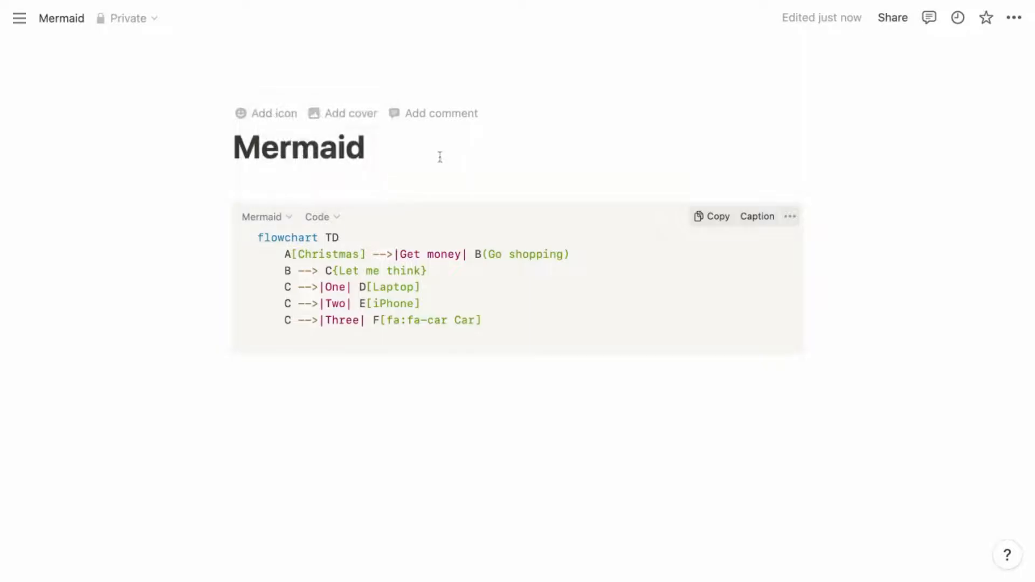
pyautogui.click(322, 217)
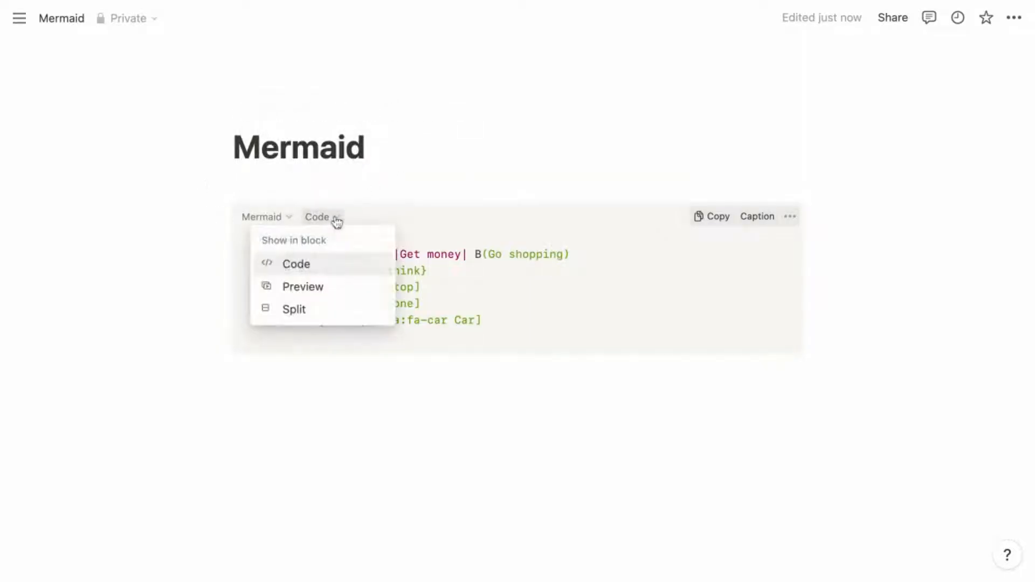
pyautogui.click(302, 286)
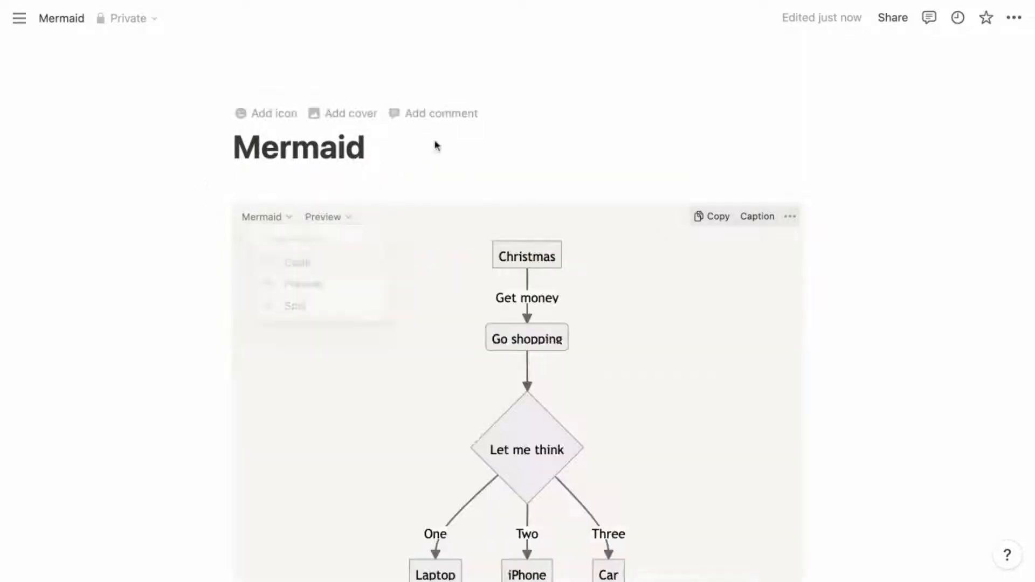
pyautogui.scroll(3)
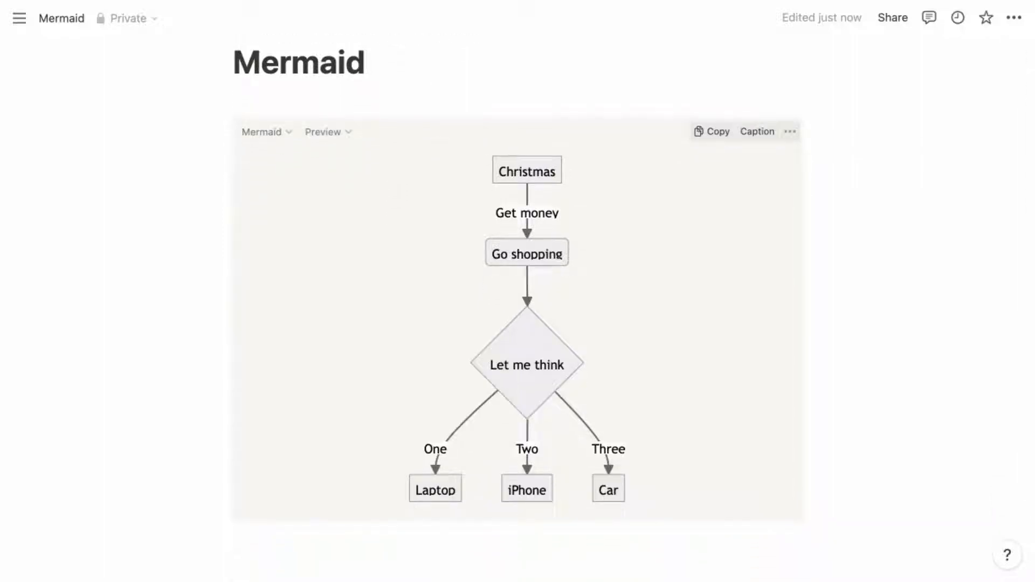
pyautogui.click(324, 132)
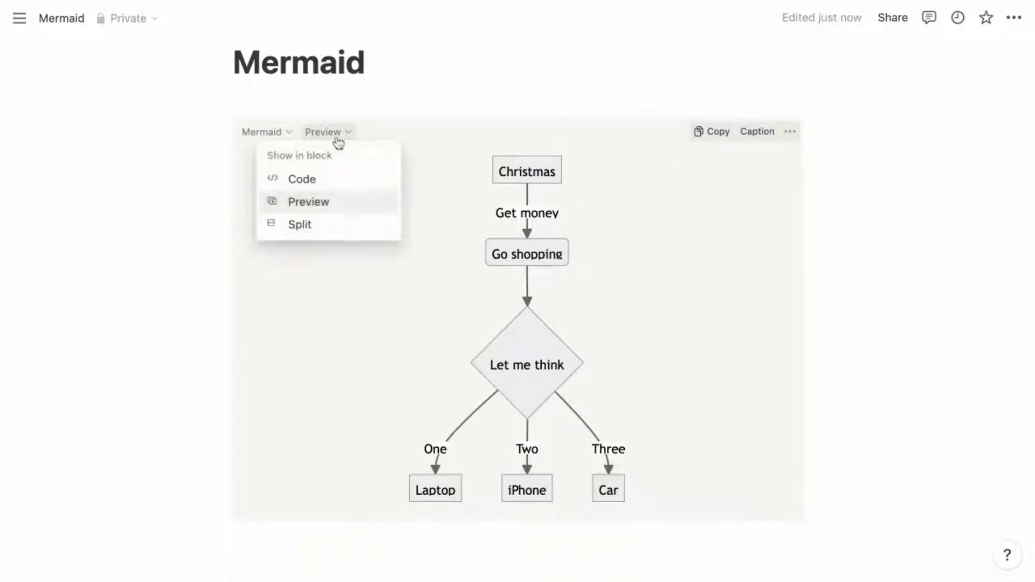
pyautogui.click(299, 224)
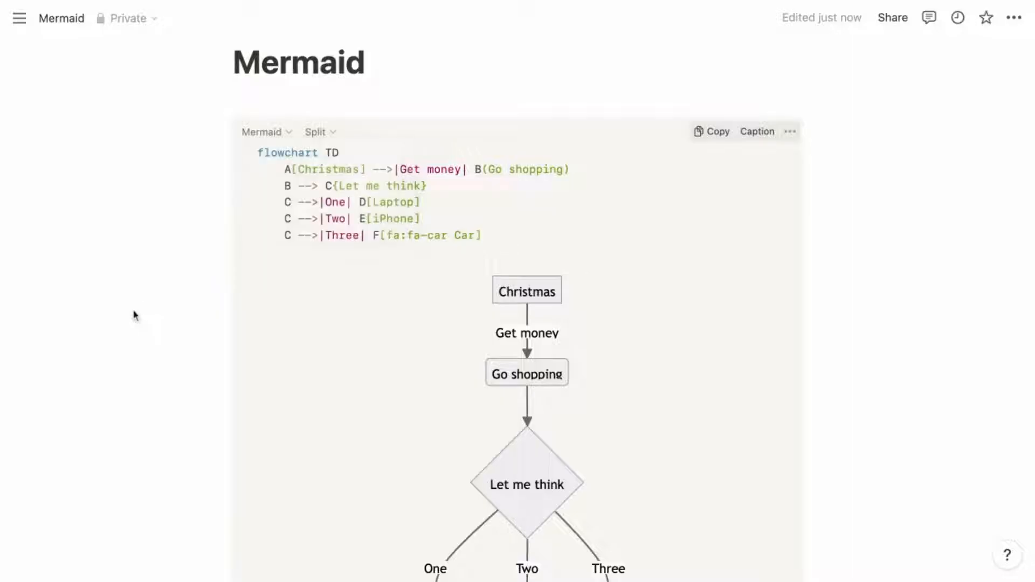
pyautogui.scroll(-3)
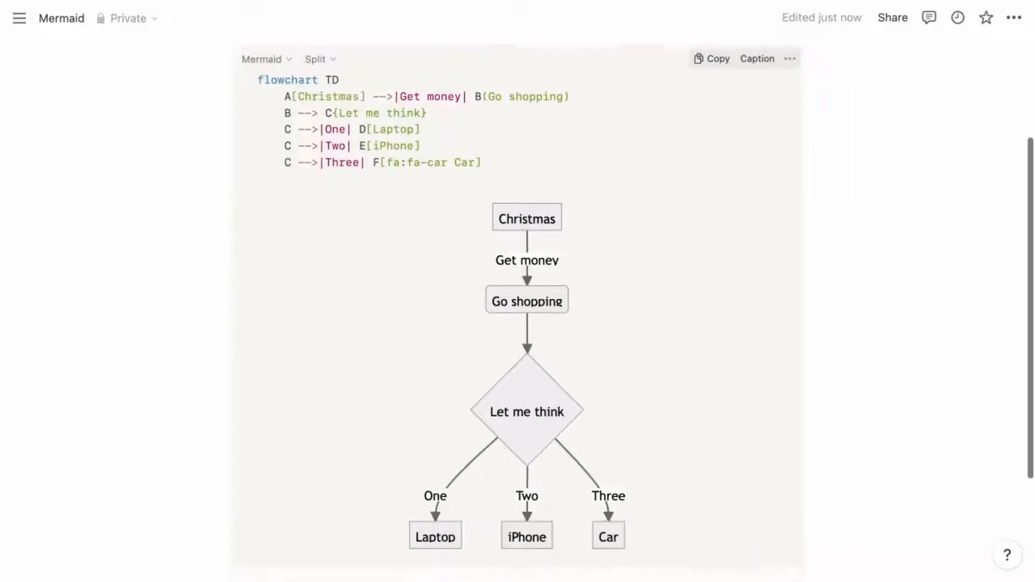
pyautogui.scroll(3)
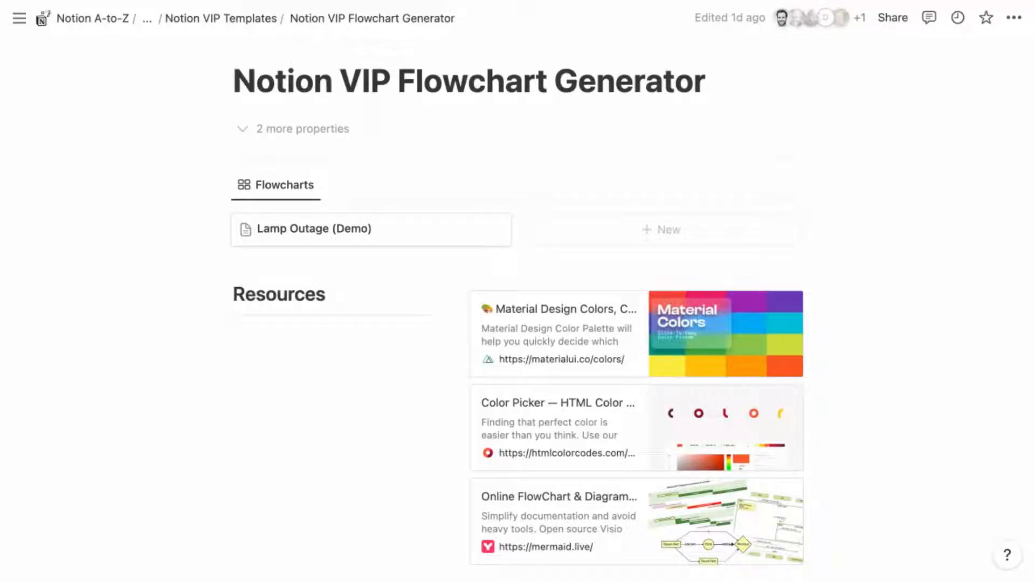
pyautogui.moveTo(743, 243)
pyautogui.write('Lam')
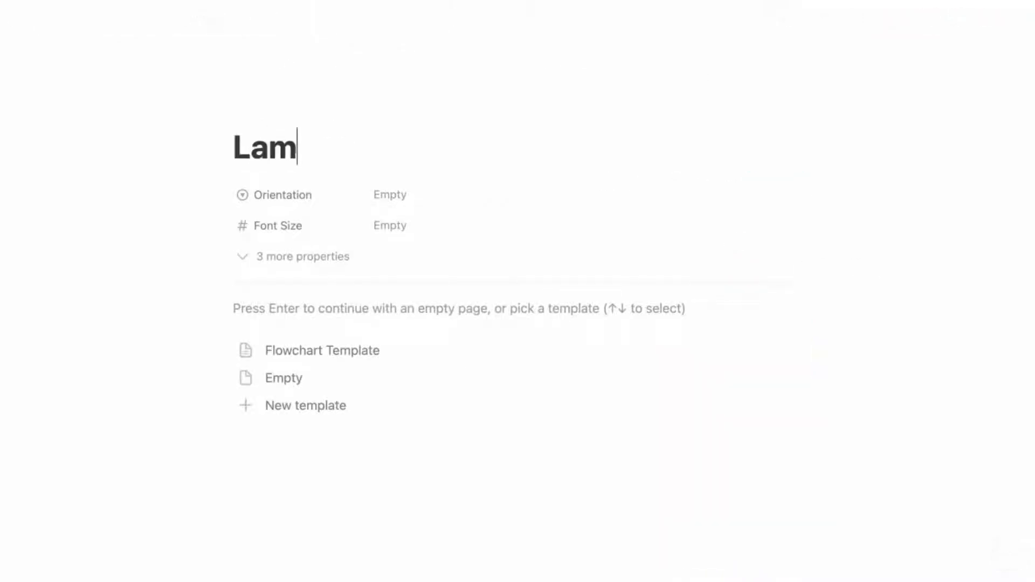
# Create a 'Lamp Outage' flowchart from the Flowchart Template with Left-to-Right orientation
pyautogui.write('p Outage')
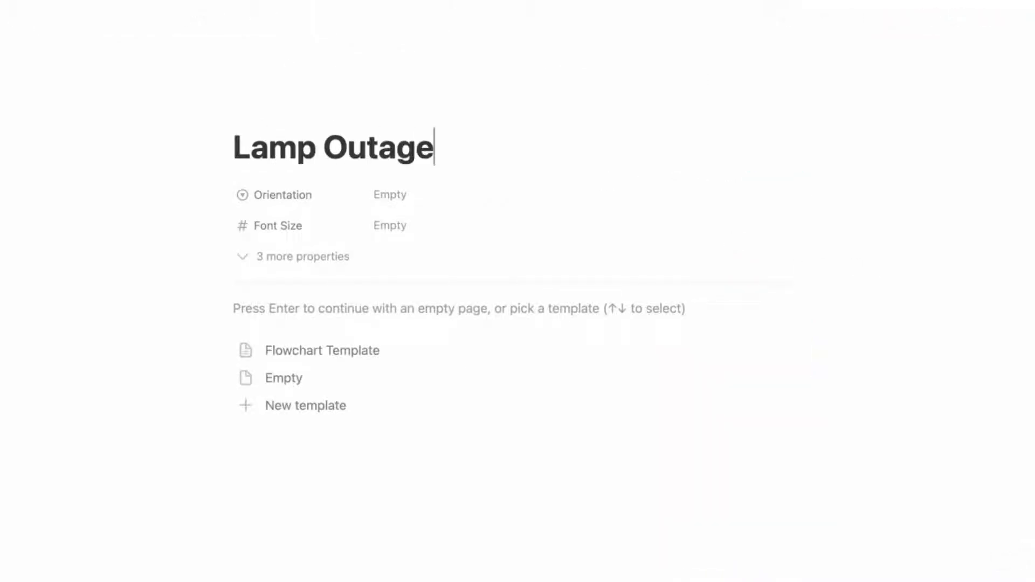
pyautogui.moveTo(380, 350)
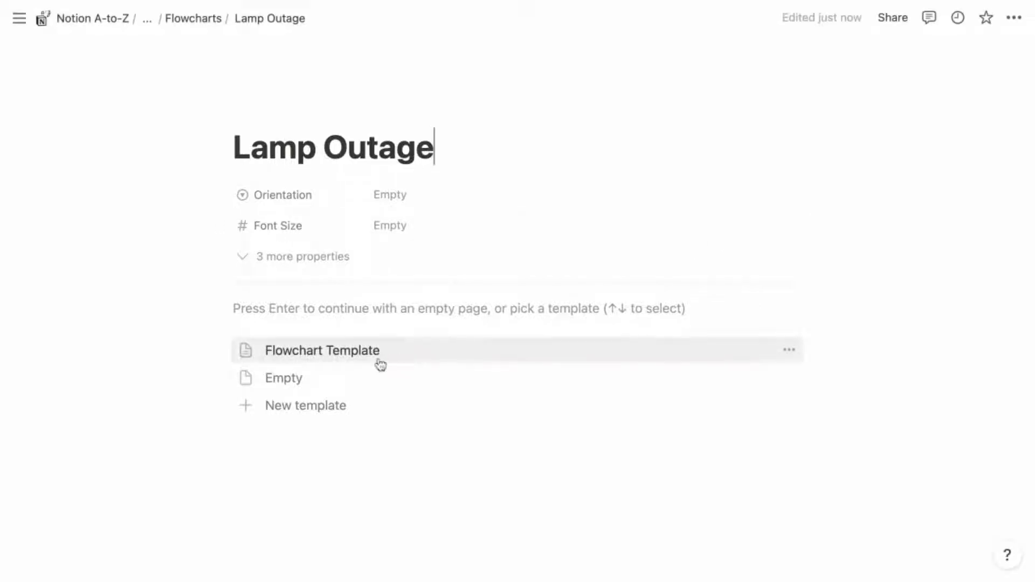
pyautogui.click(322, 350)
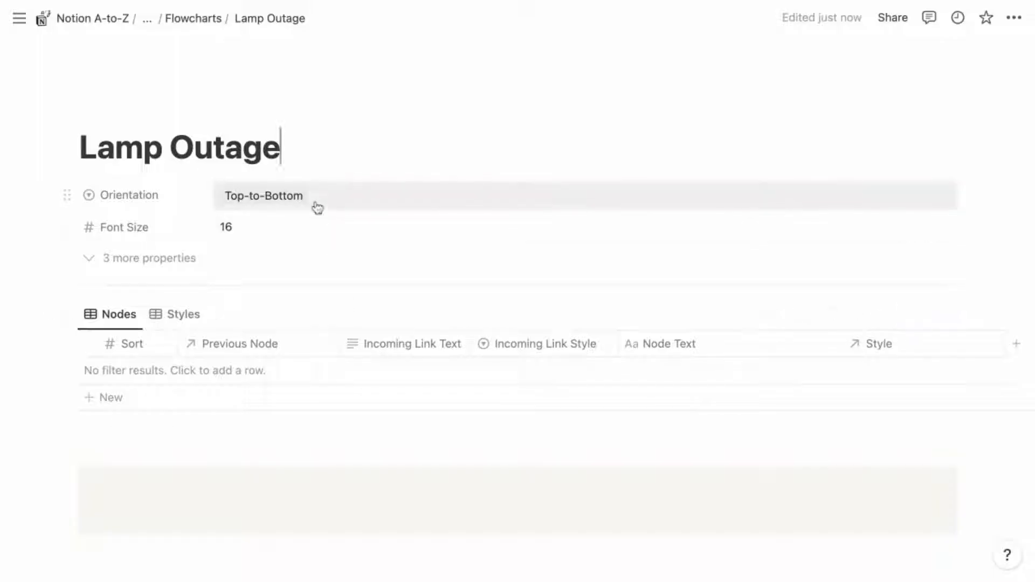
pyautogui.click(264, 195)
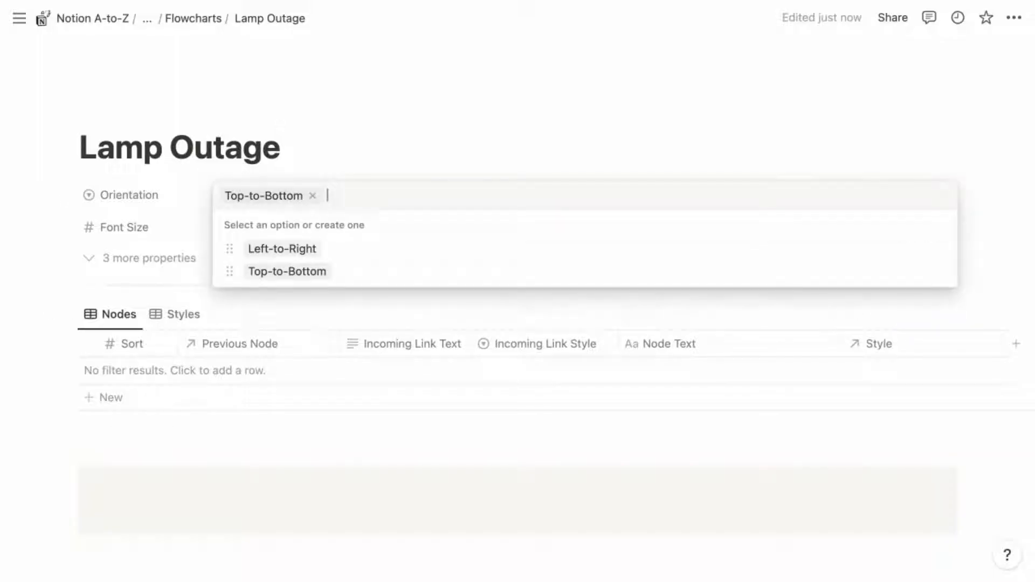
pyautogui.click(282, 250)
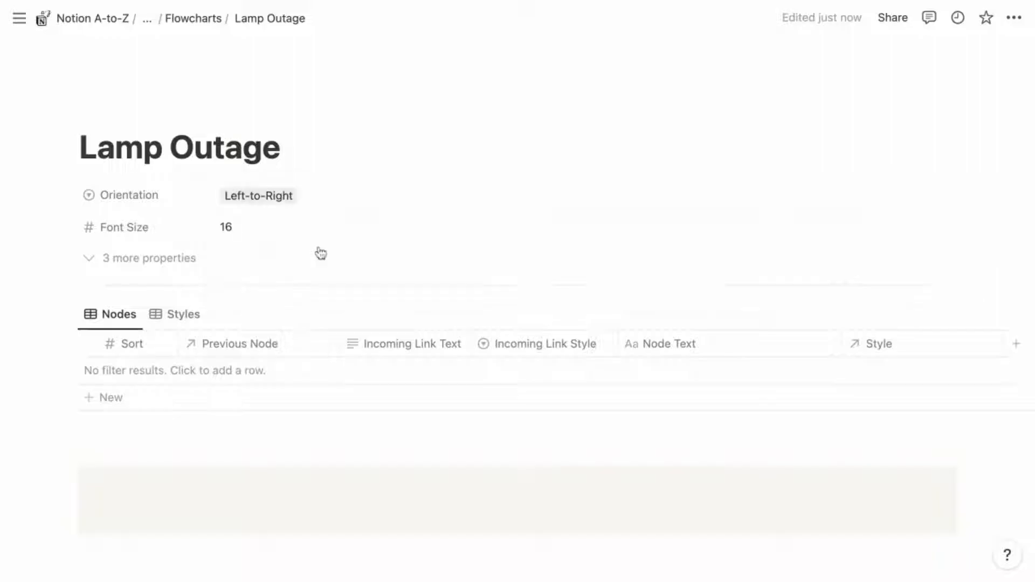
pyautogui.moveTo(284, 227)
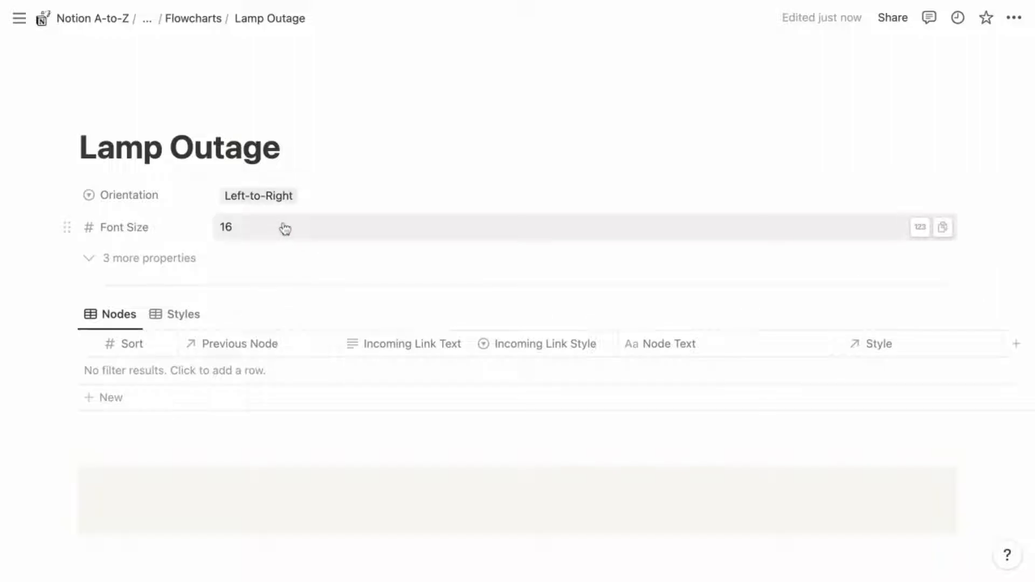
pyautogui.moveTo(314, 259)
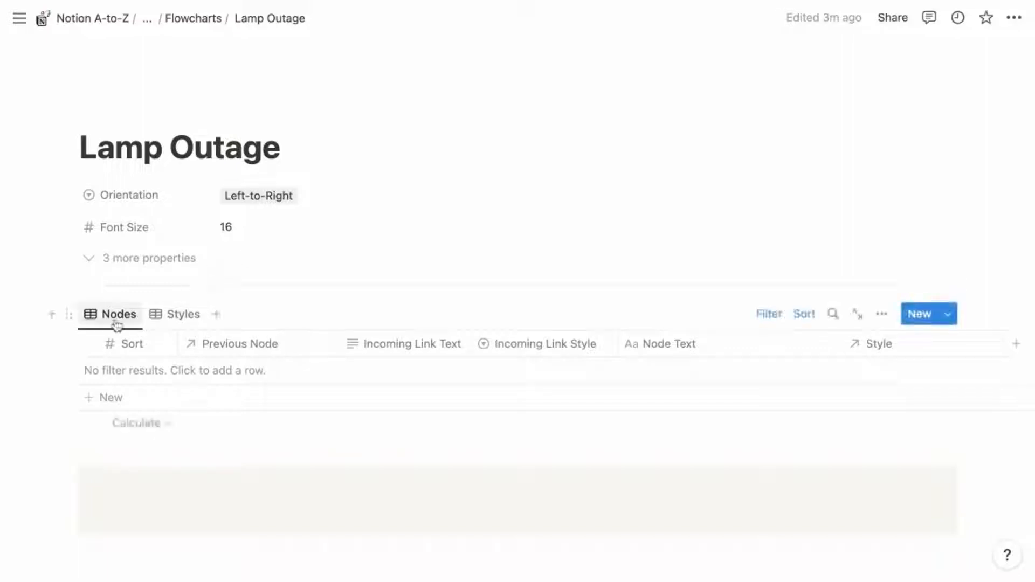
pyautogui.moveTo(118, 314)
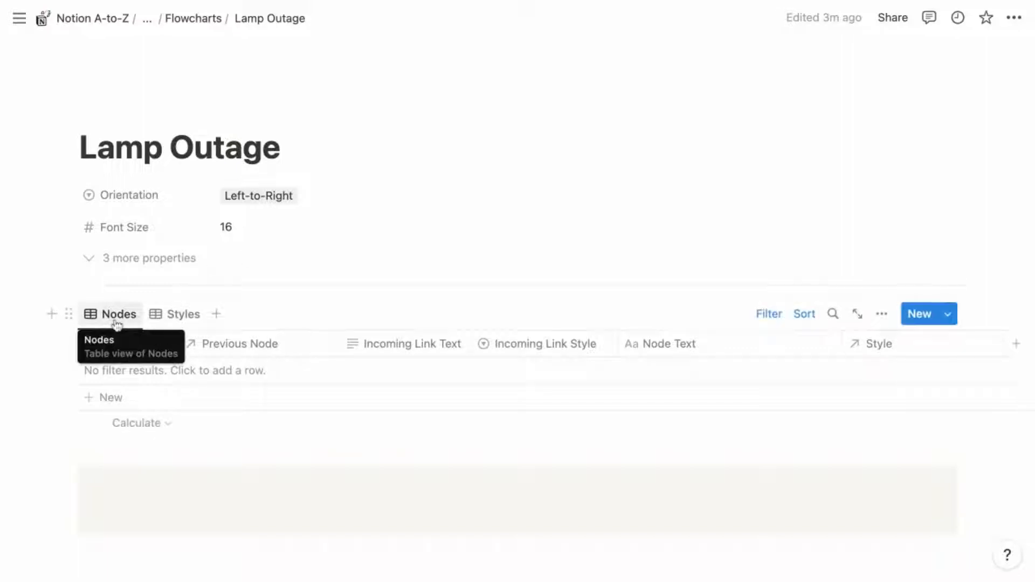
pyautogui.moveTo(705, 321)
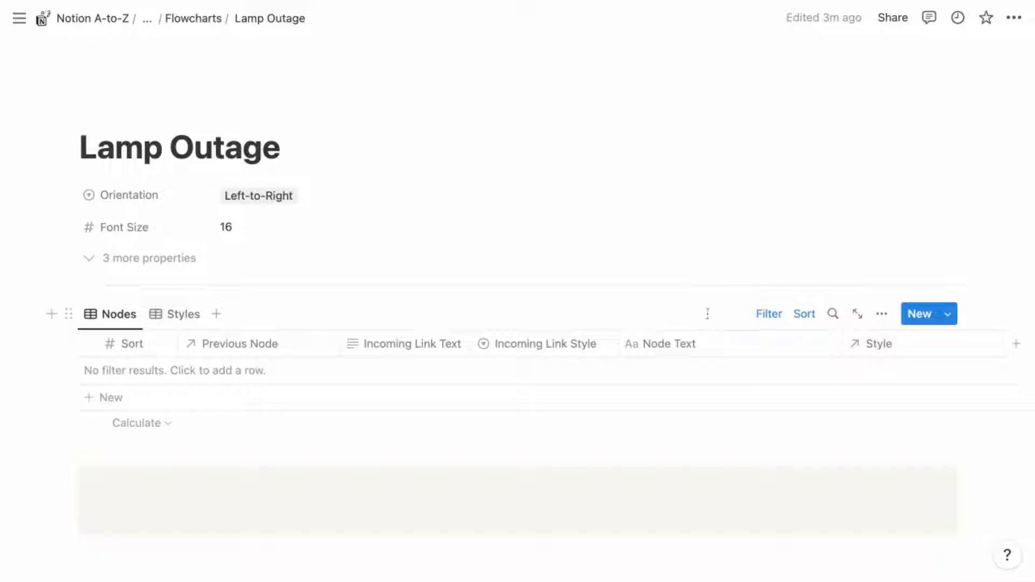
pyautogui.moveTo(130, 403)
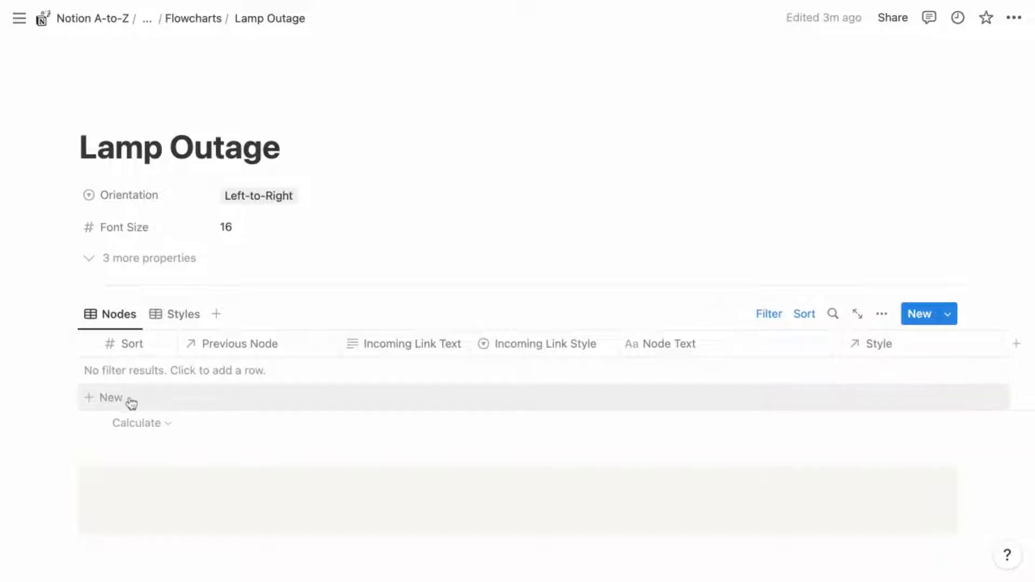
# Add a Nodes row with Sort 1 and node text 'Lamp doesn't work'
pyautogui.click(104, 397)
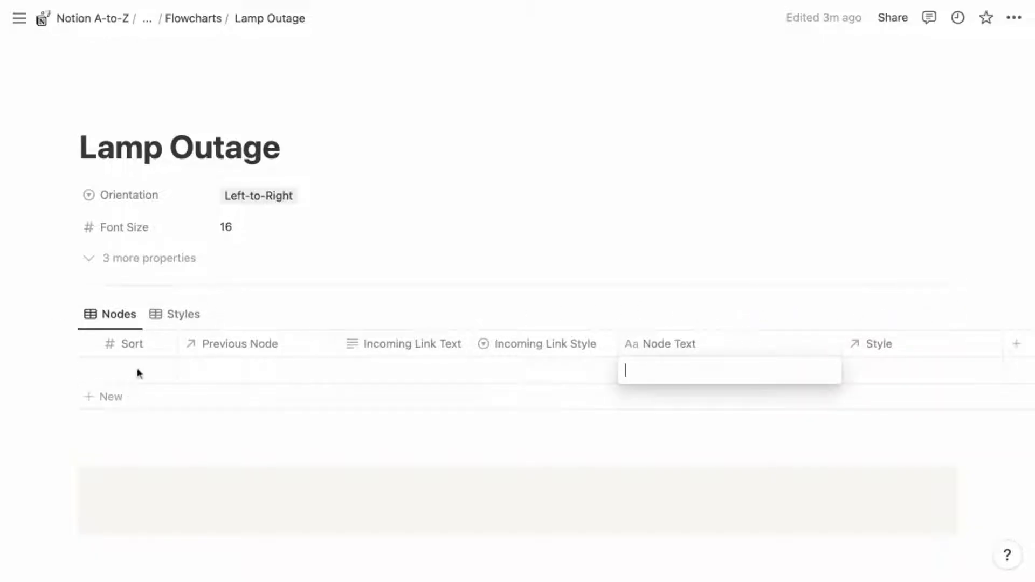
pyautogui.click(129, 371)
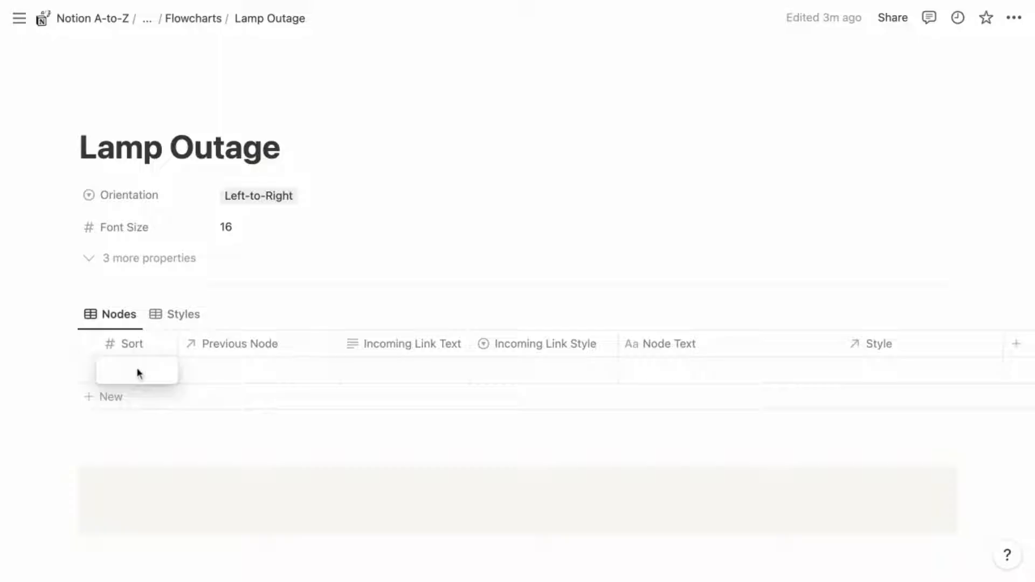
pyautogui.write('1')
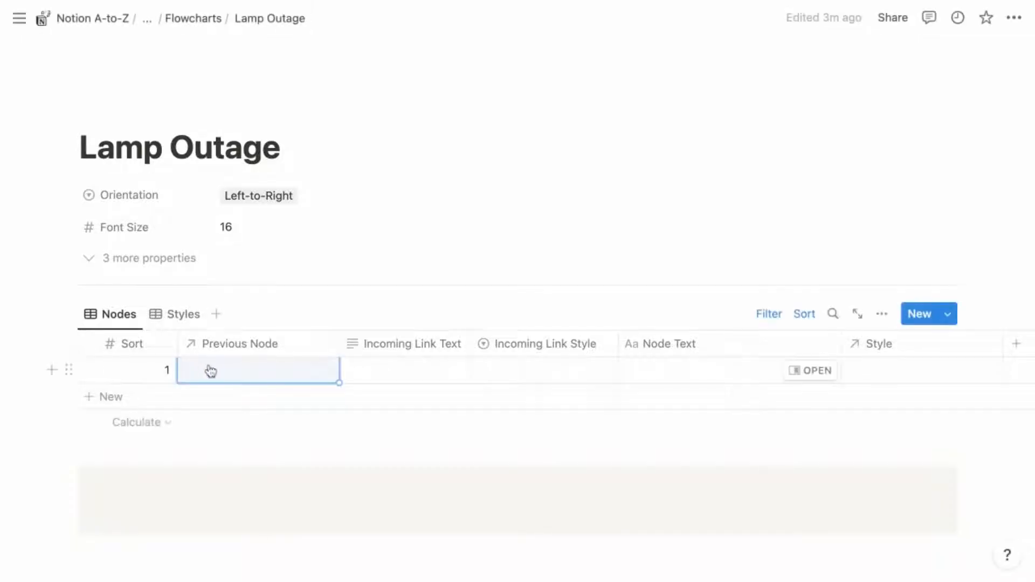
pyautogui.moveTo(388, 374)
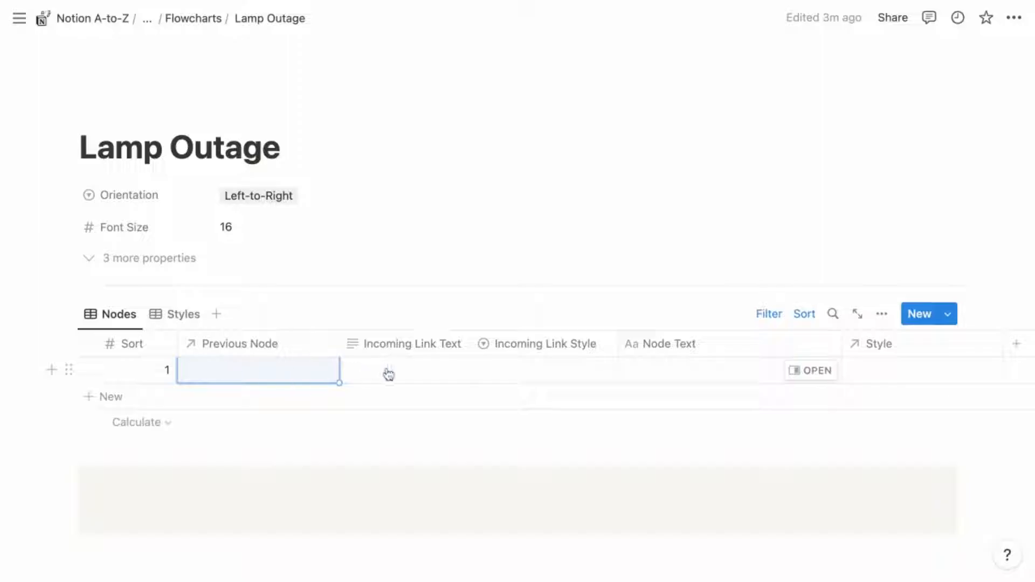
pyautogui.moveTo(473, 371)
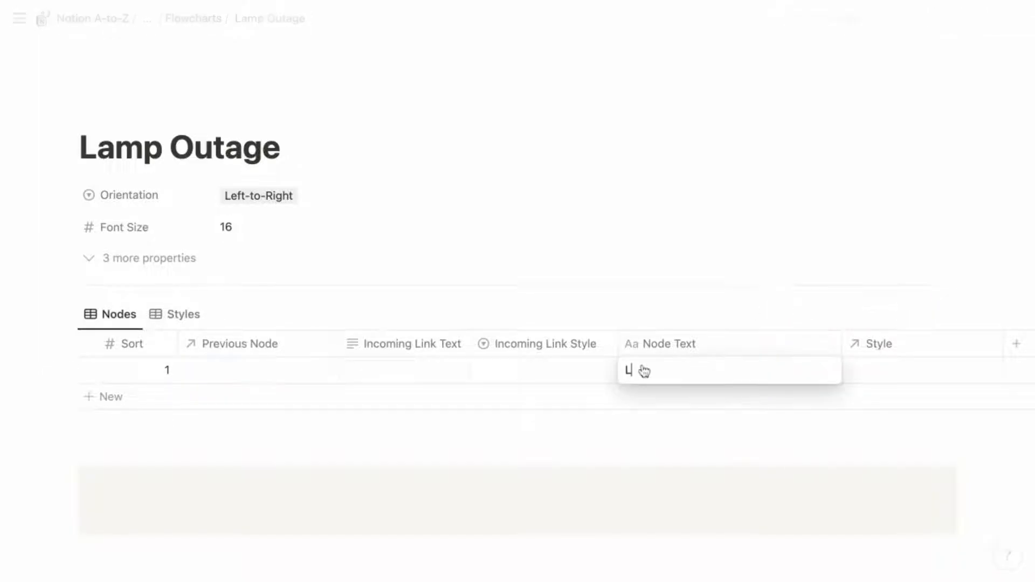
pyautogui.write("Lamp doesn't work")
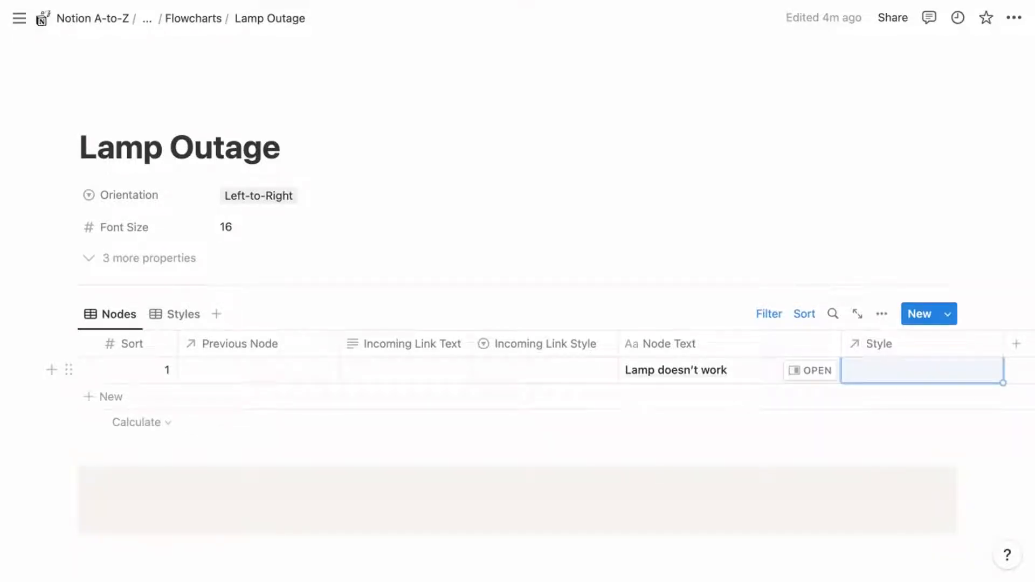
pyautogui.moveTo(465, 323)
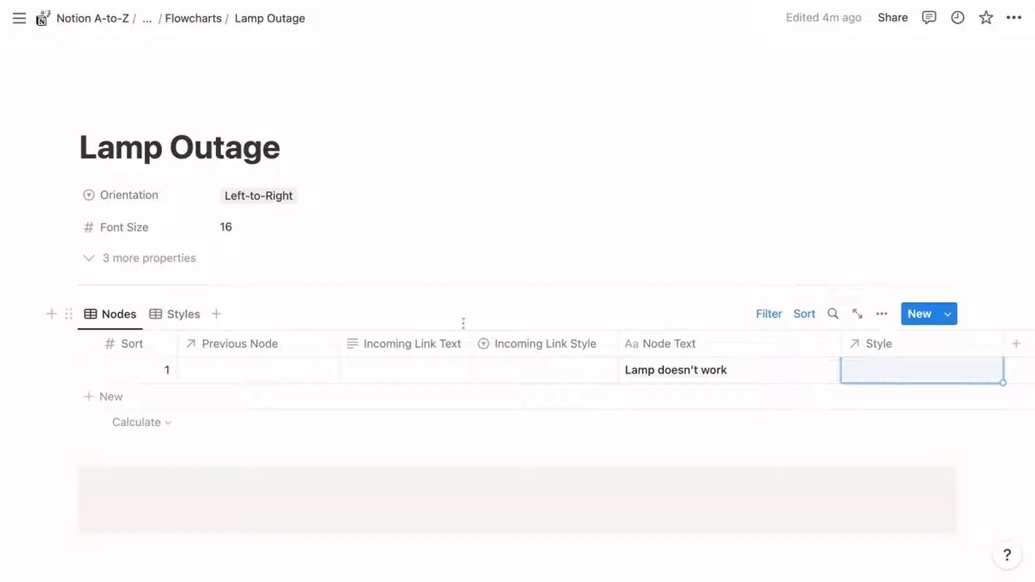
pyautogui.moveTo(647, 375)
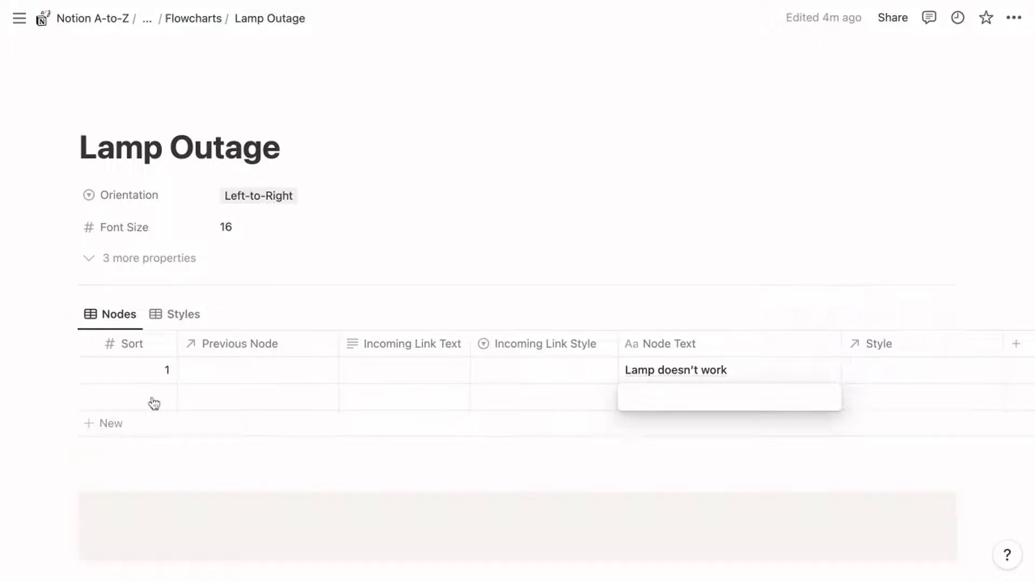
# Add node 2 'Lamp plugged in?', Sort 2, linked Solid from 'Lamp doesn't work'
pyautogui.click(132, 397)
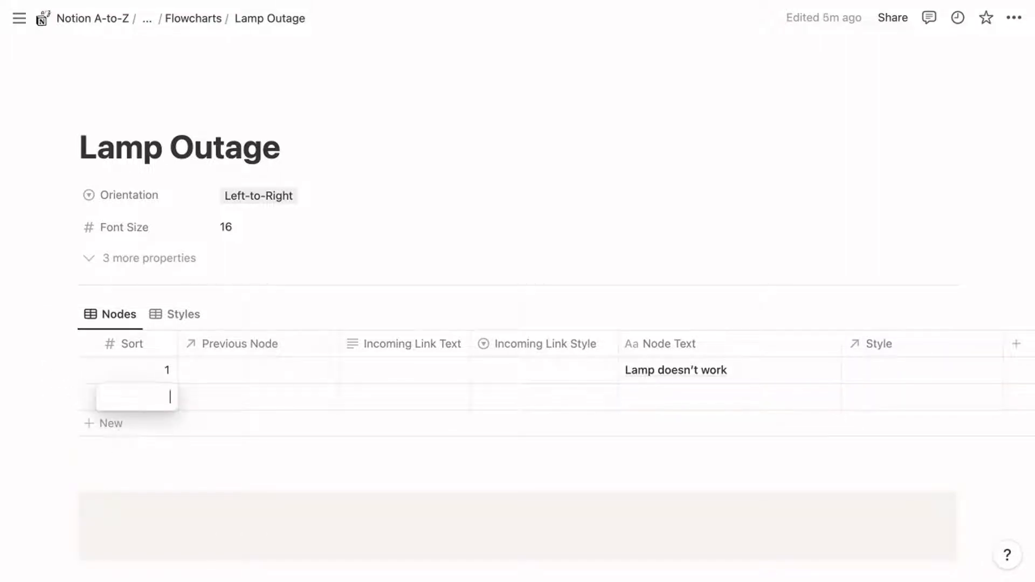
pyautogui.write('2')
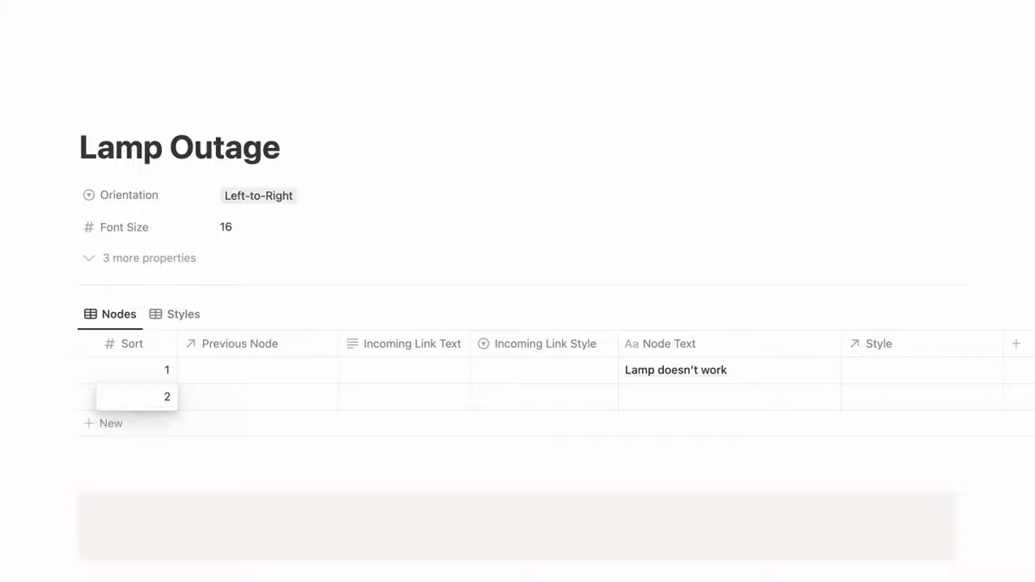
pyautogui.click(258, 397)
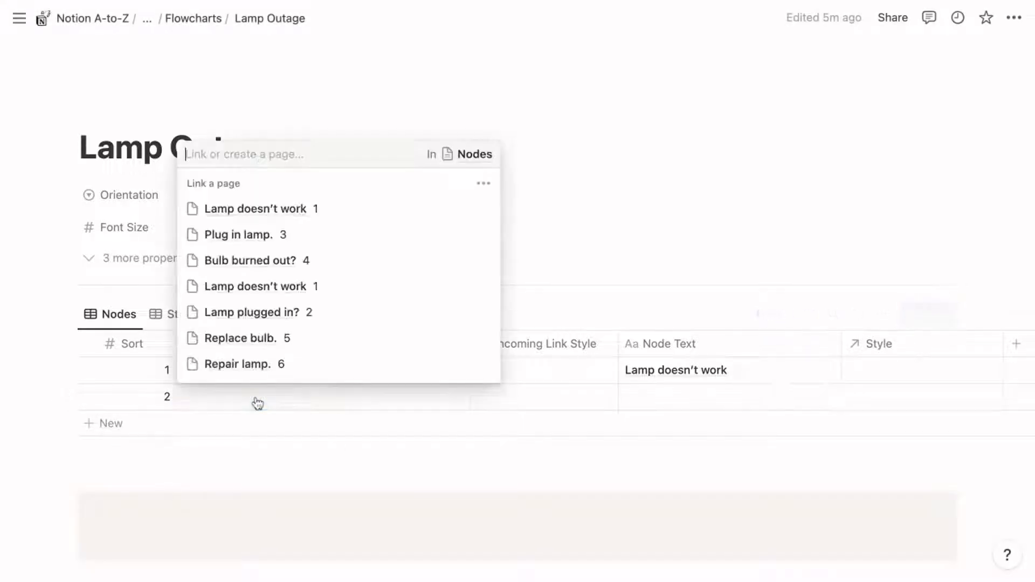
pyautogui.moveTo(262, 209)
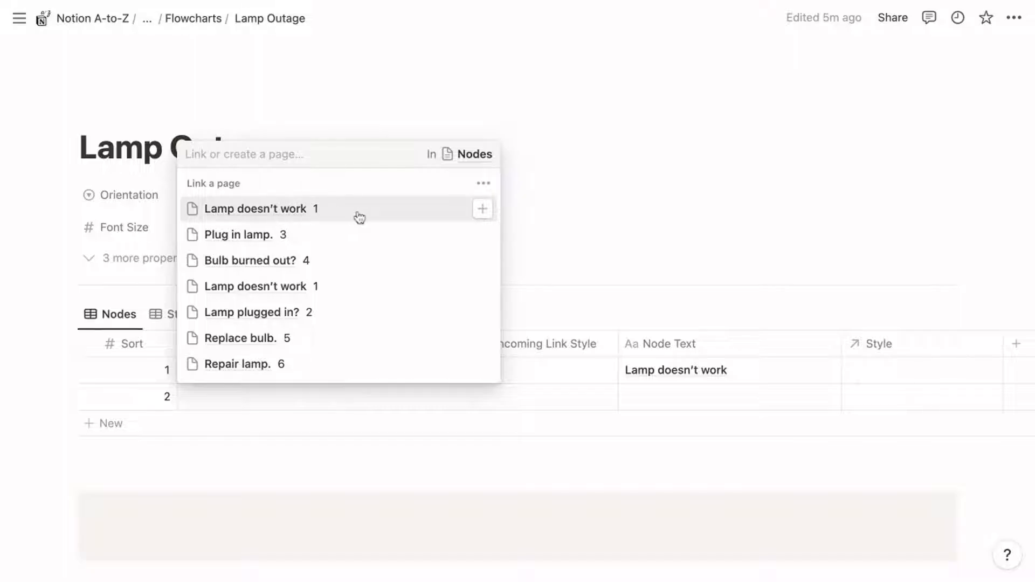
pyautogui.click(257, 208)
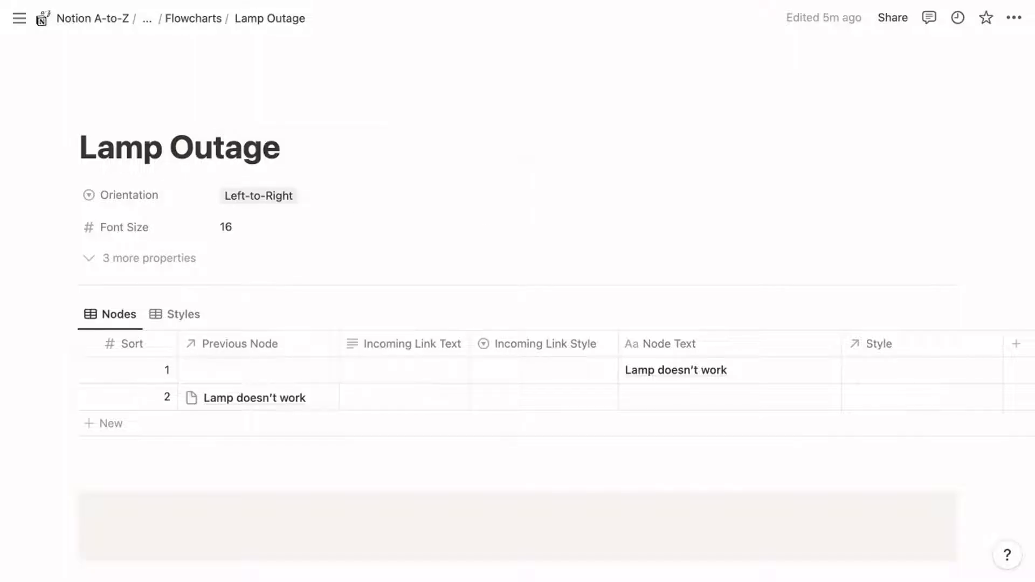
pyautogui.moveTo(387, 409)
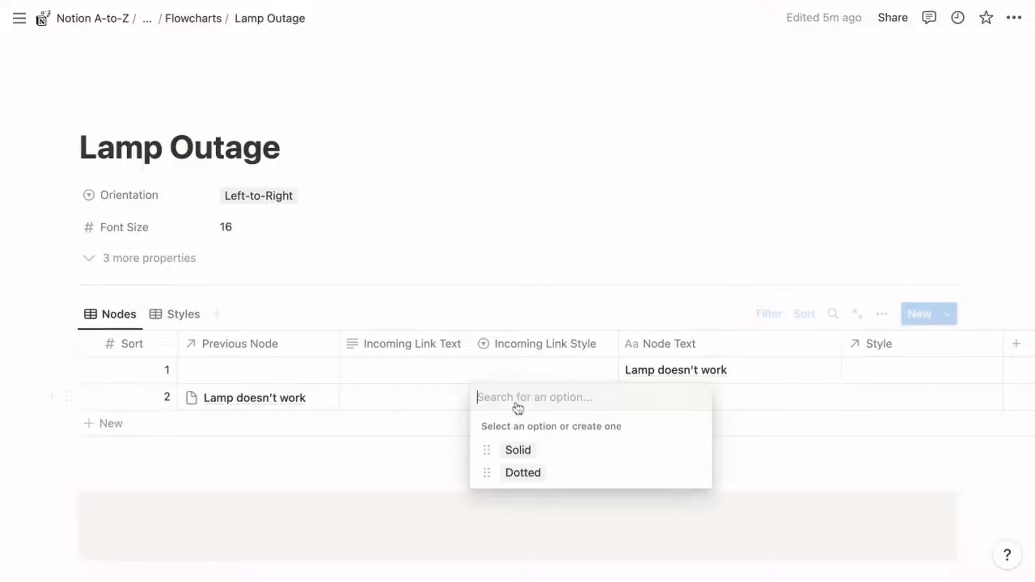
pyautogui.click(518, 449)
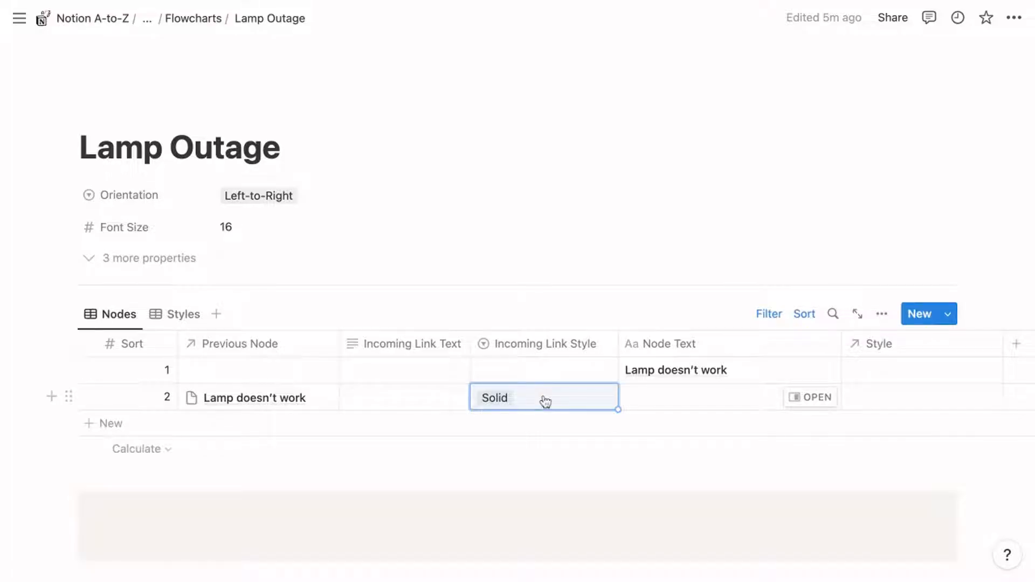
pyautogui.moveTo(656, 403)
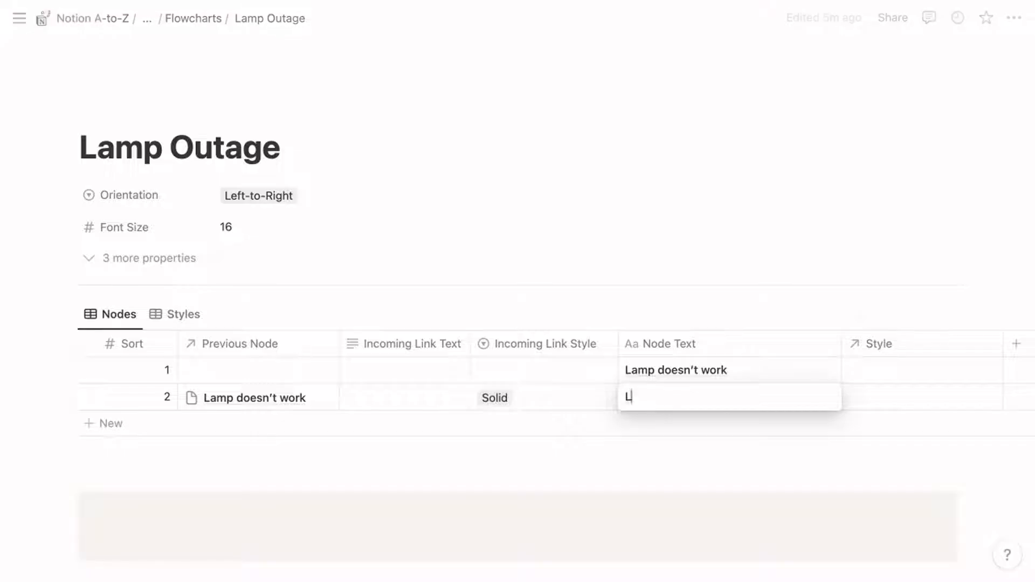
pyautogui.write('Lamp plugged in?')
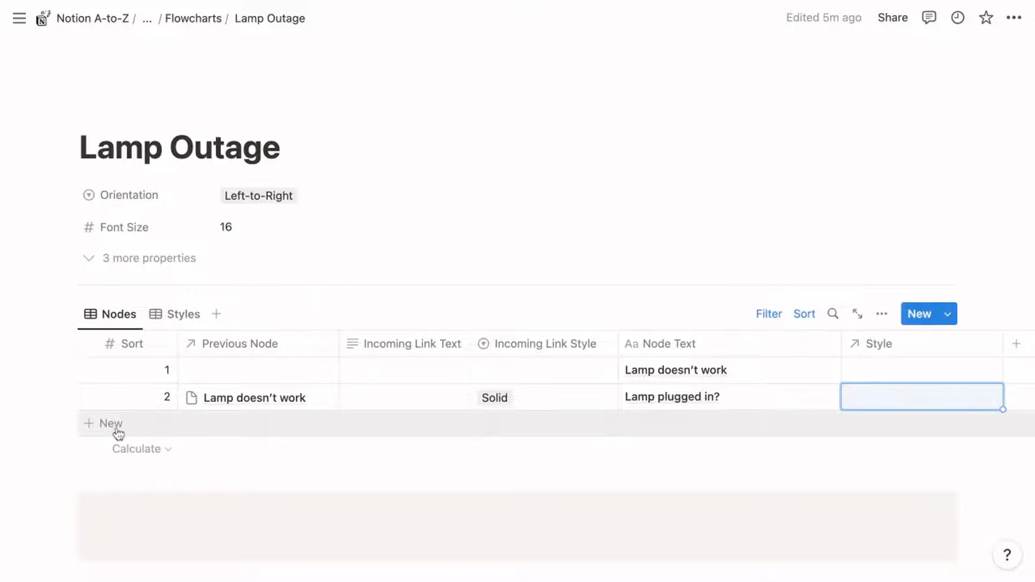
# Add node 3 'Plug in lamp.' with a Solid link labelled 'No'
pyautogui.click(102, 424)
pyautogui.write('3')
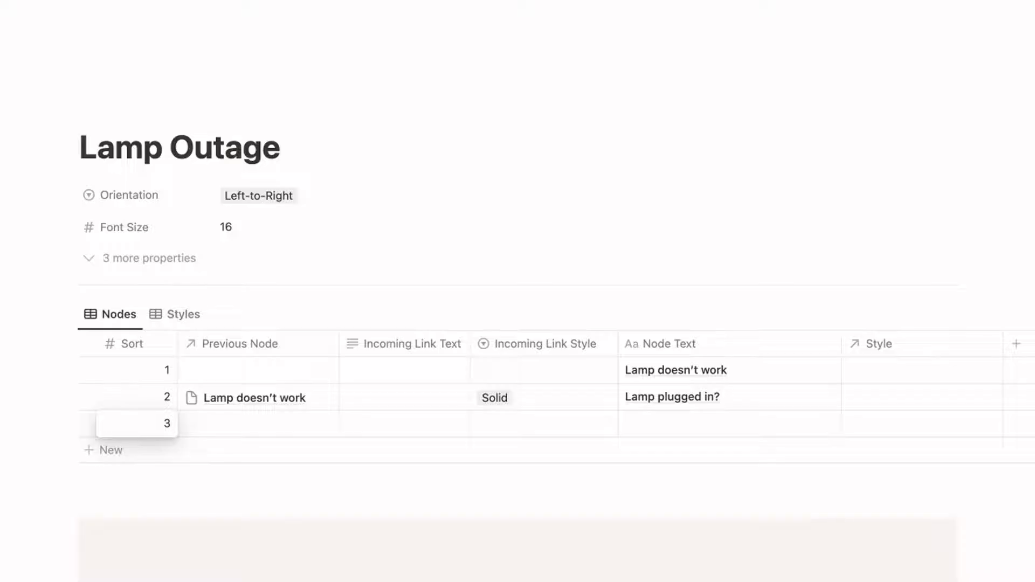
pyautogui.click(258, 423)
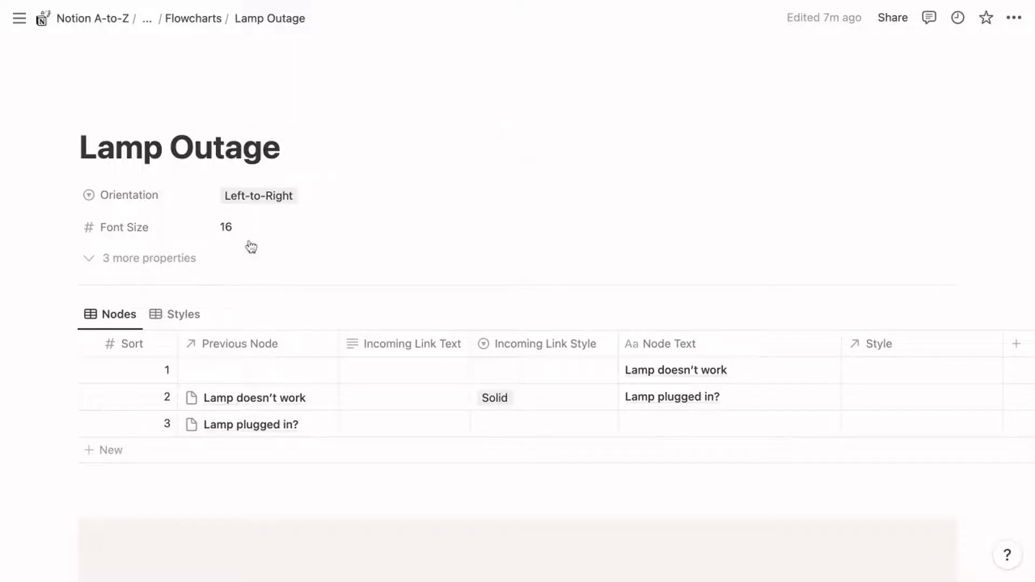
pyautogui.moveTo(387, 424)
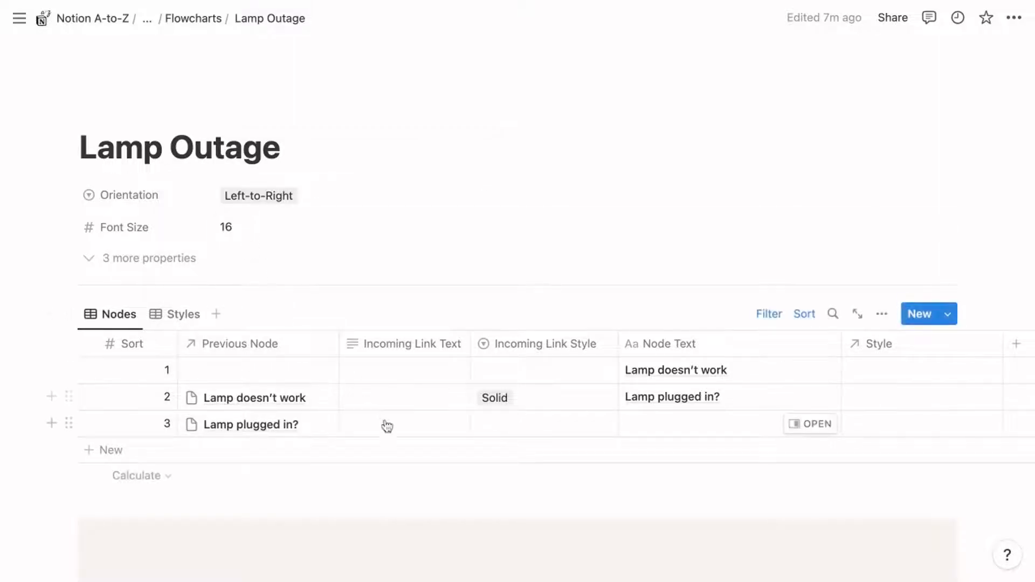
pyautogui.click(388, 424)
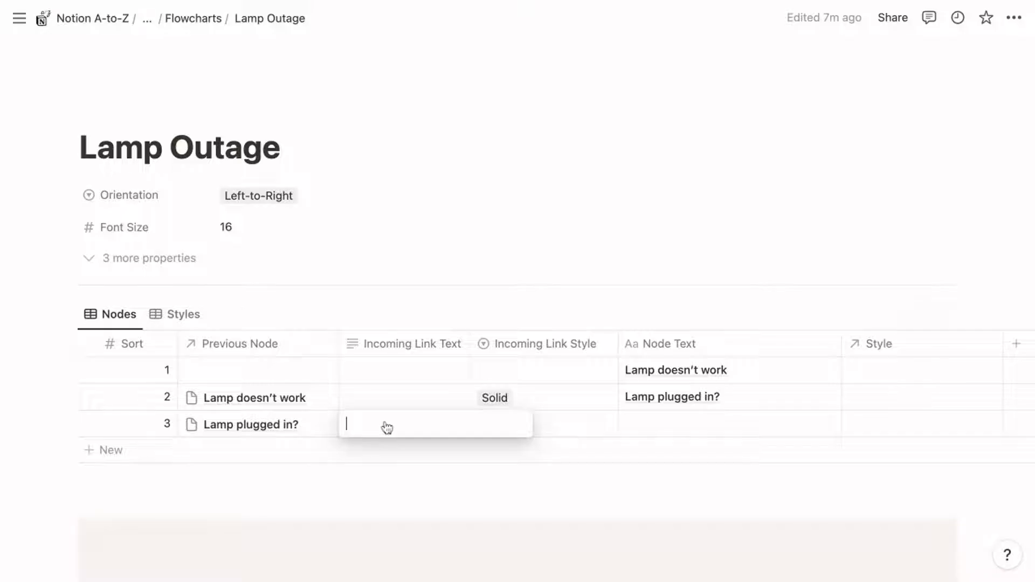
pyautogui.write('No')
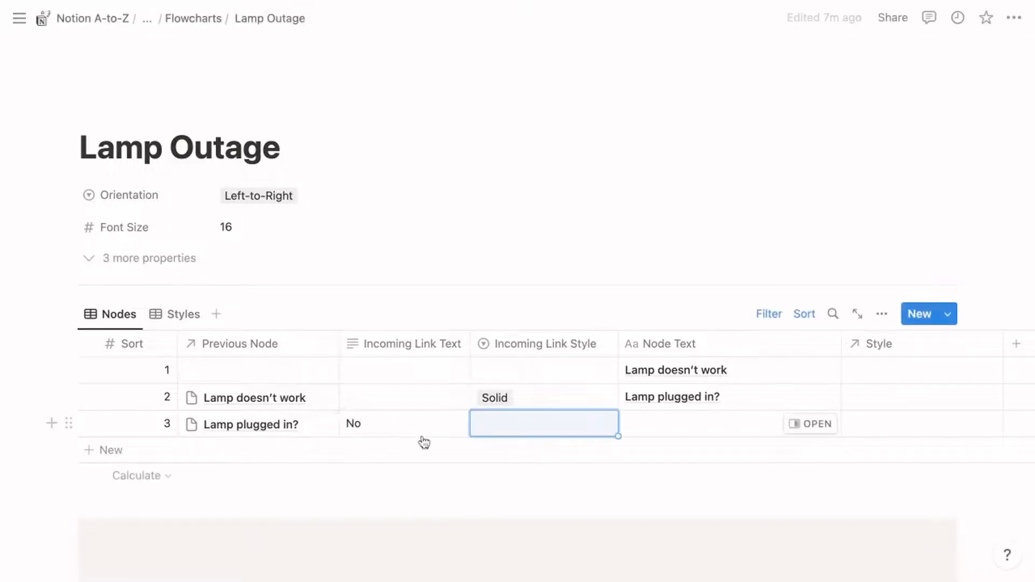
pyautogui.click(543, 424)
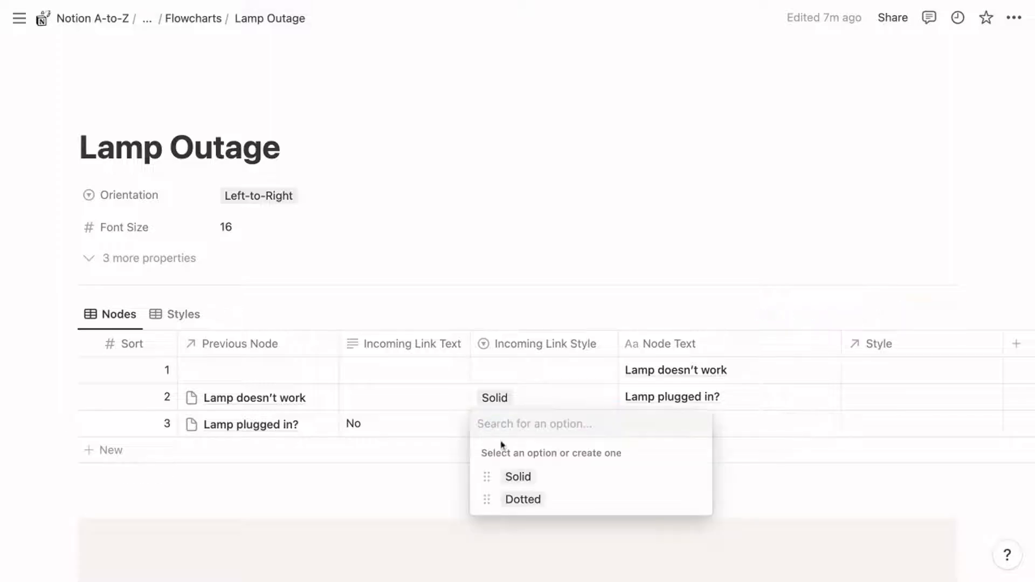
pyautogui.click(518, 476)
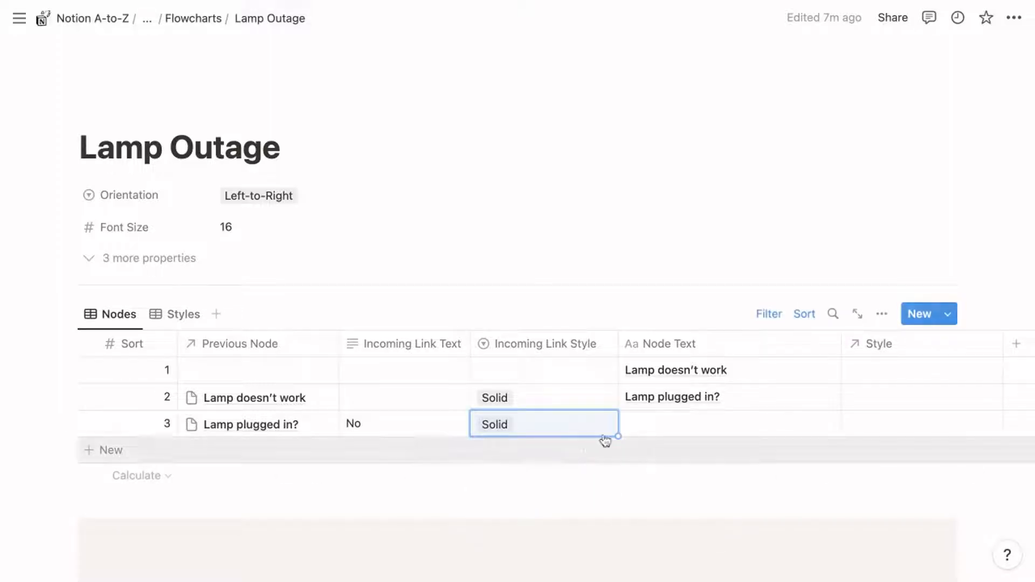
pyautogui.click(673, 424)
pyautogui.write('Plug in')
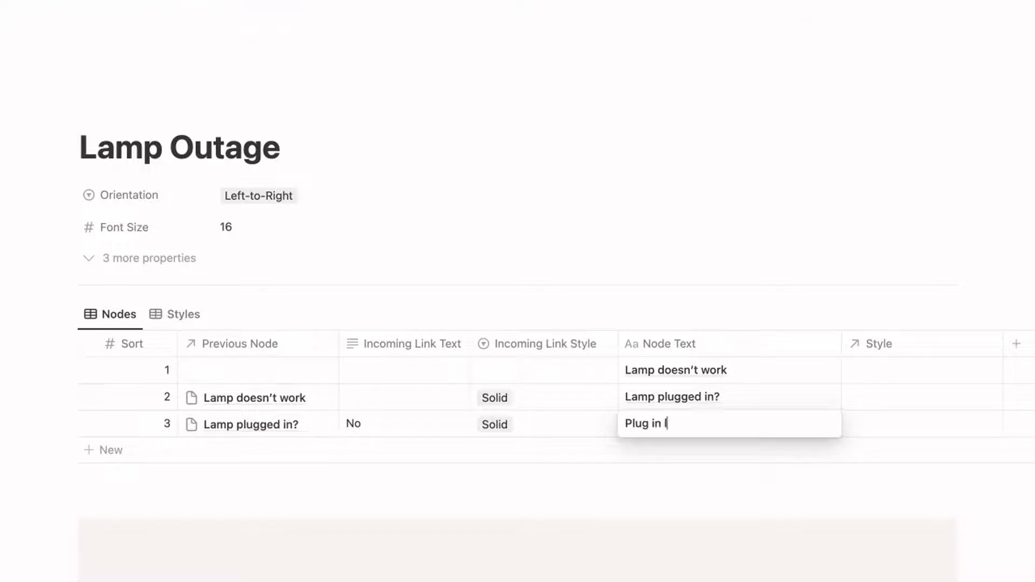
pyautogui.write('lamp.')
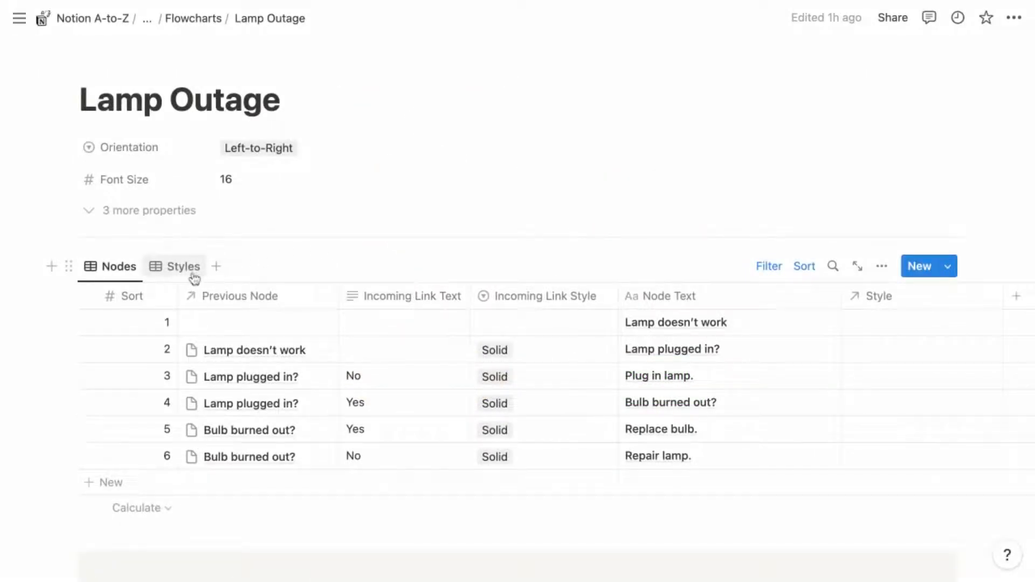
# View the Styles table holding the Conditional Test and Start styles
pyautogui.click(183, 266)
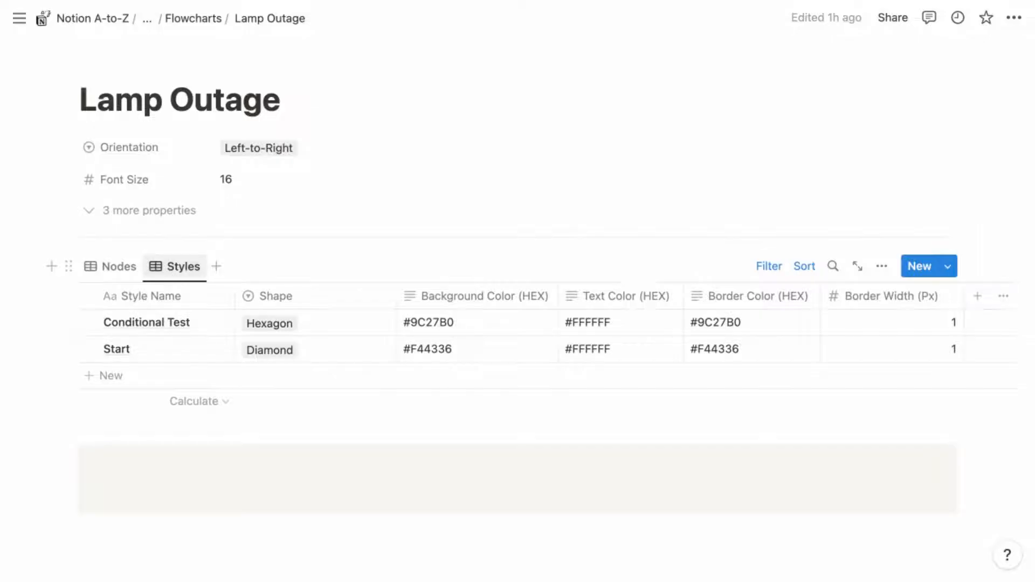
pyautogui.moveTo(171, 361)
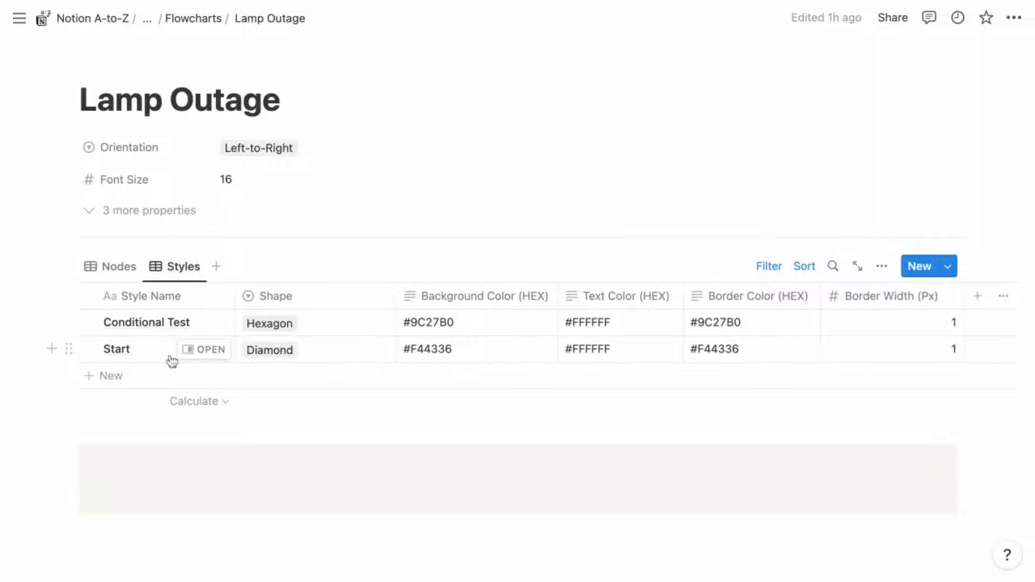
pyautogui.moveTo(163, 329)
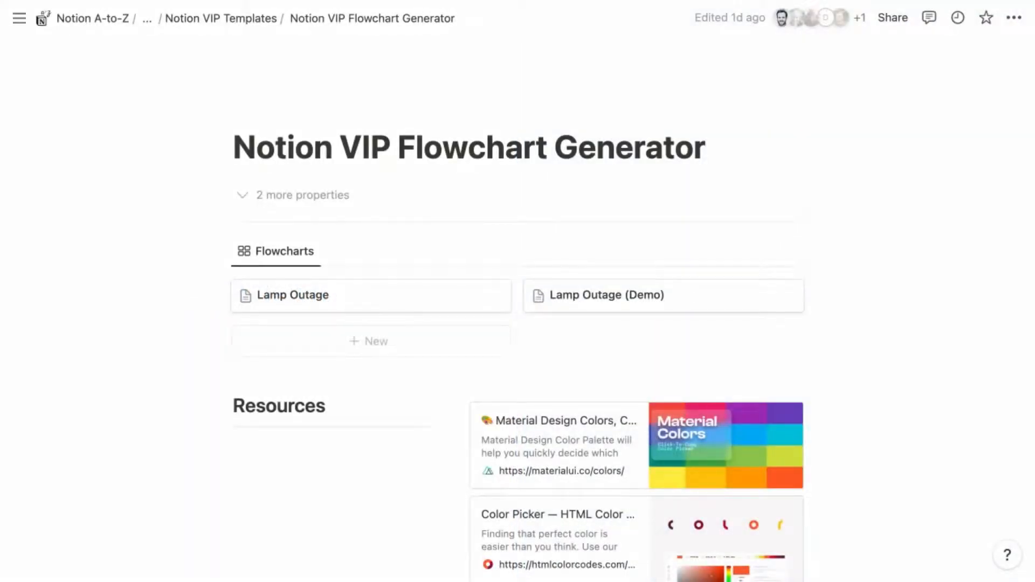
# Open the Lamp Outage card from the Flowcharts gallery
pyautogui.scroll(-3)
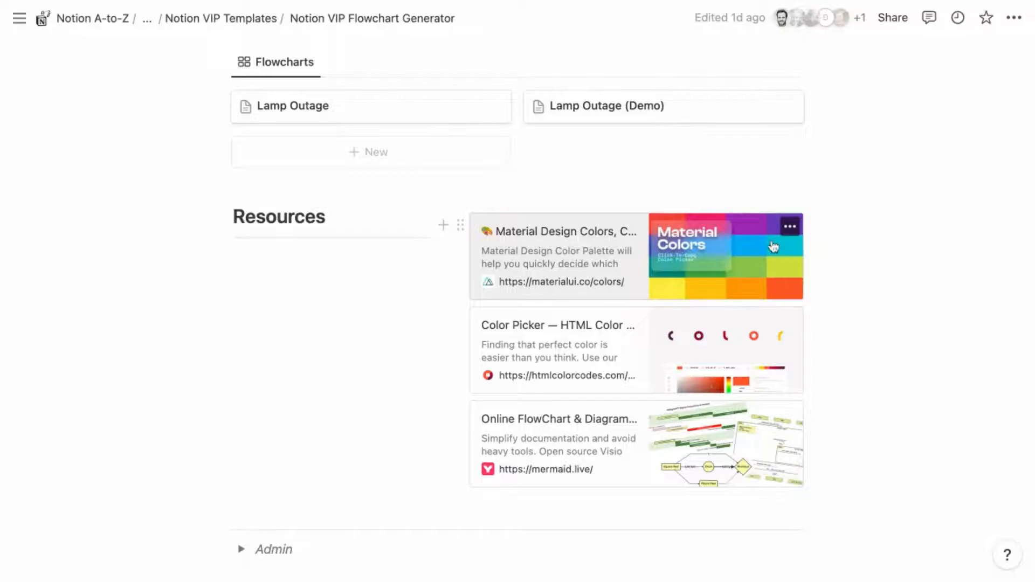
pyautogui.moveTo(753, 368)
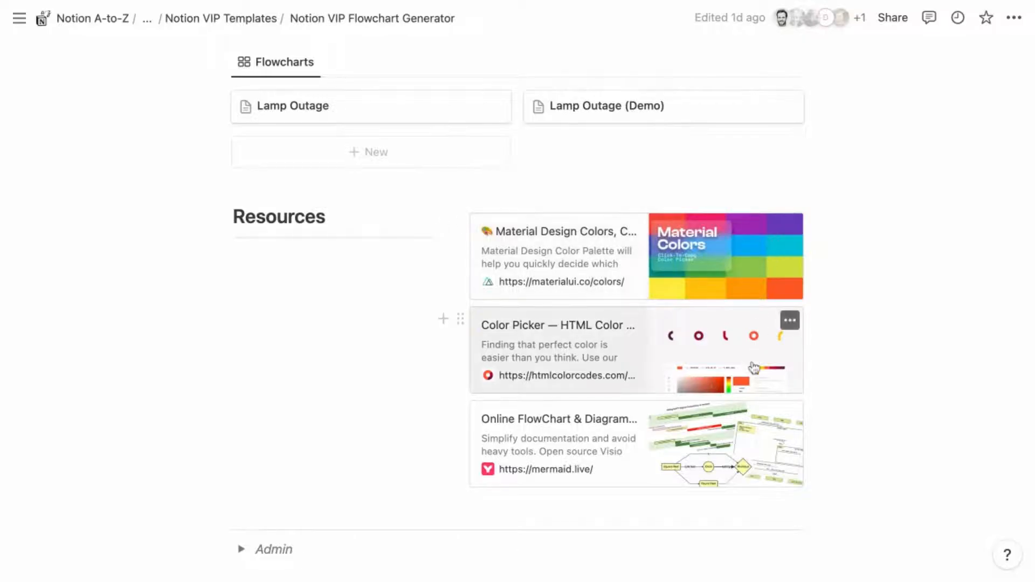
pyautogui.click(292, 105)
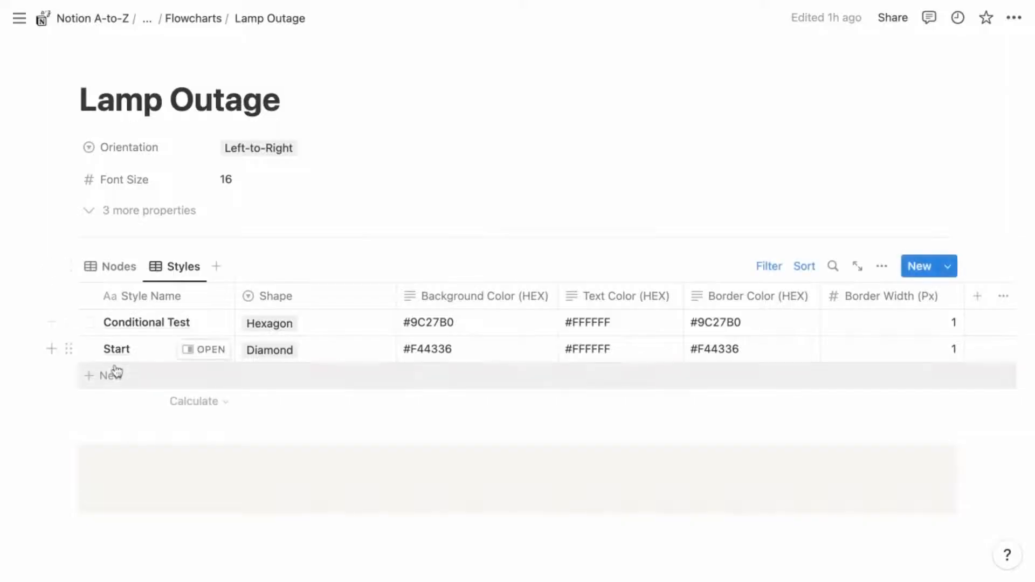
# Add a Styles row, rename it from Style Template to 'Solution', and make it Stadium-shaped
pyautogui.click(109, 375)
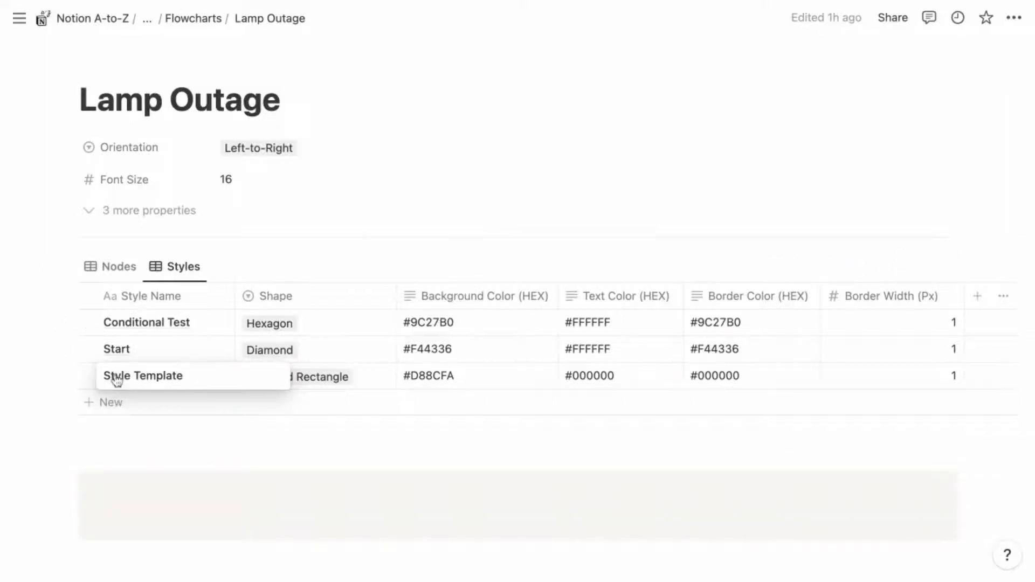
pyautogui.doubleClick(143, 376)
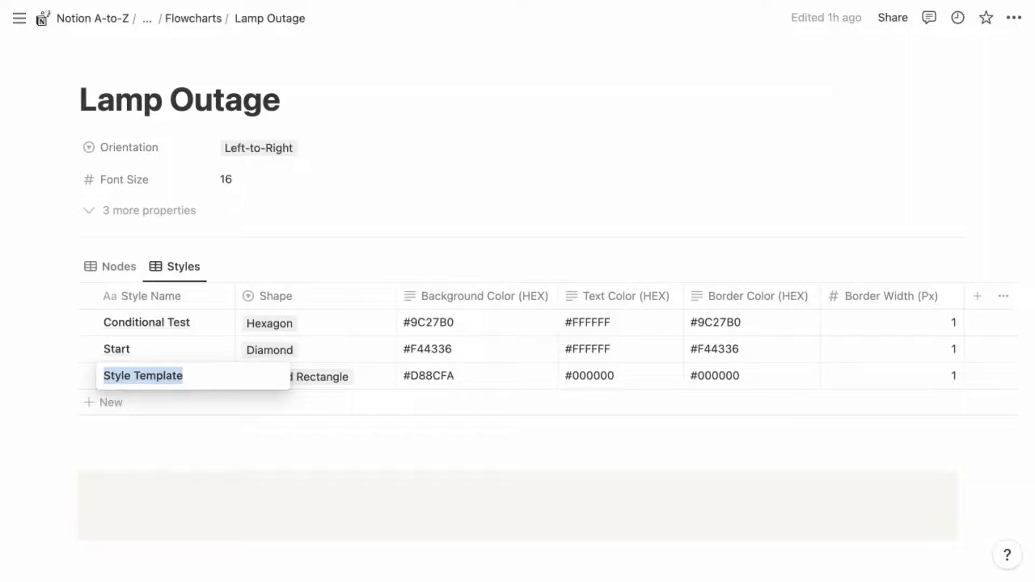
pyautogui.write('Solution')
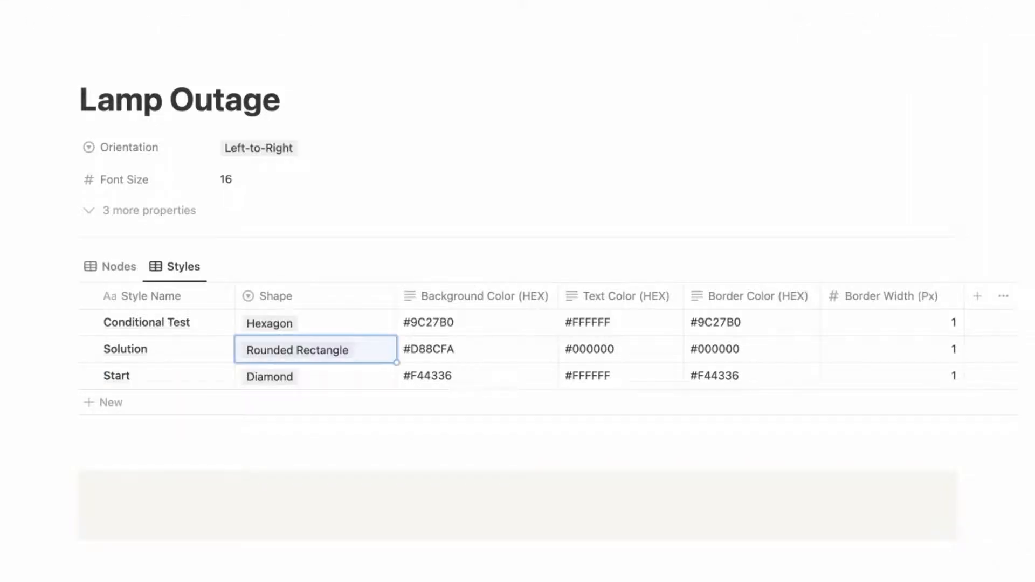
pyautogui.click(315, 349)
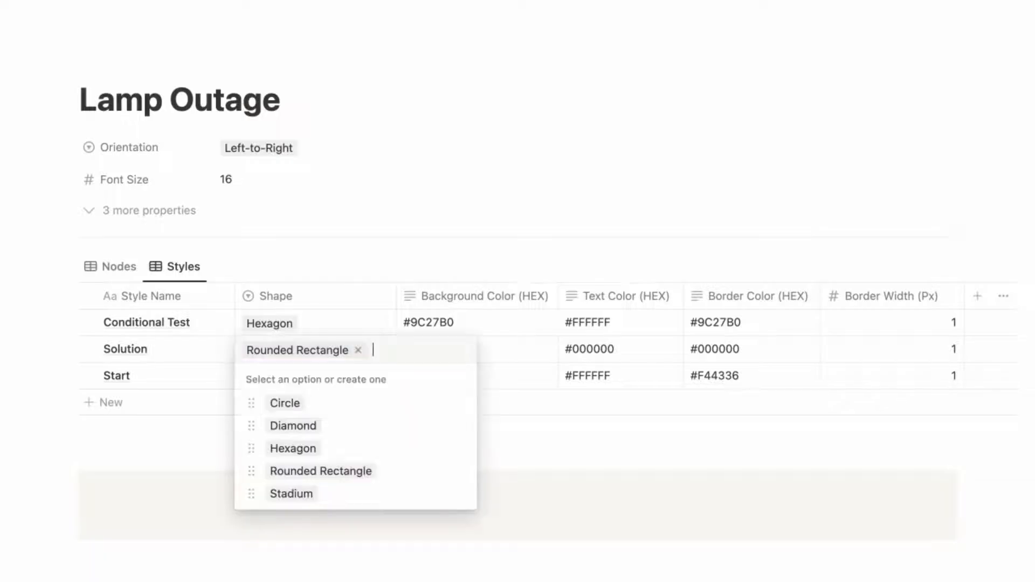
pyautogui.moveTo(292, 494)
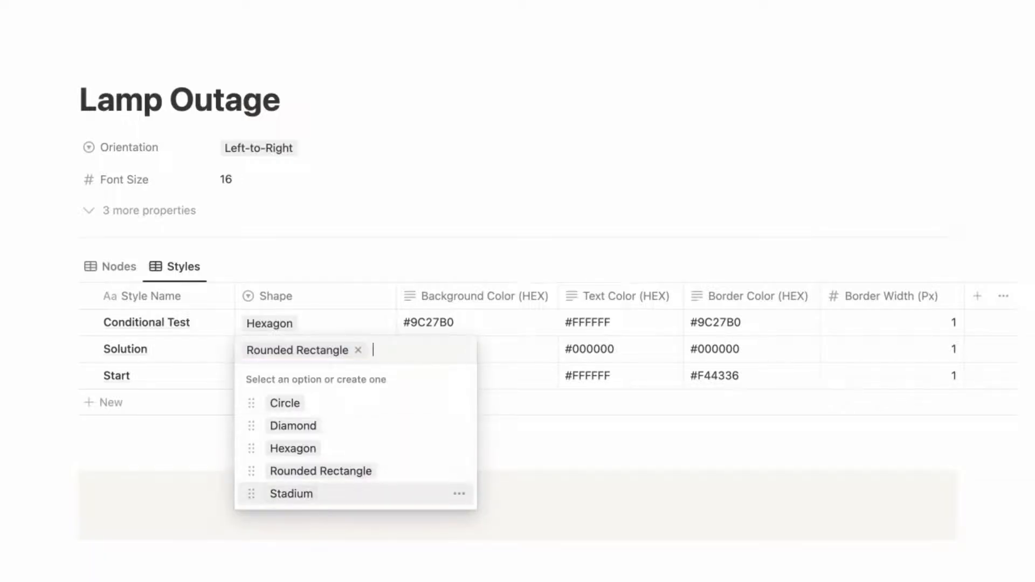
pyautogui.click(291, 493)
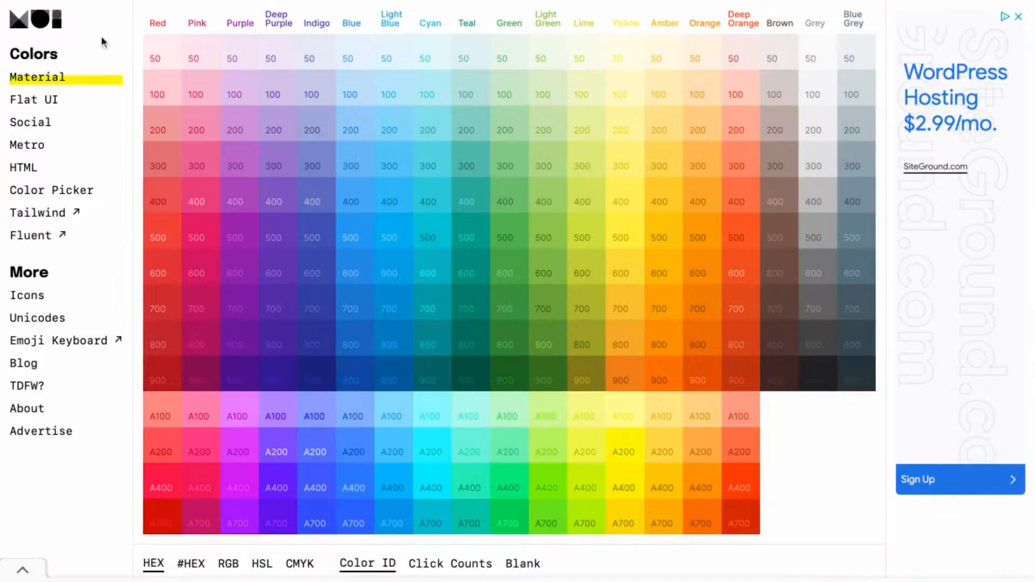
# Set Solution's background and border to Green 500 #4CAF50 and text color #FFFFFF
pyautogui.click(509, 237)
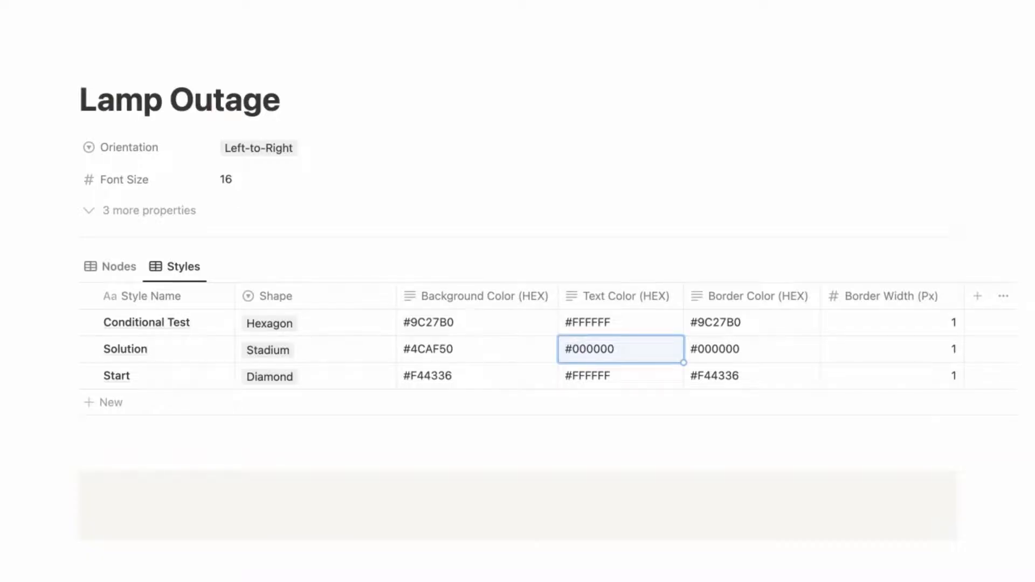
pyautogui.click(476, 349)
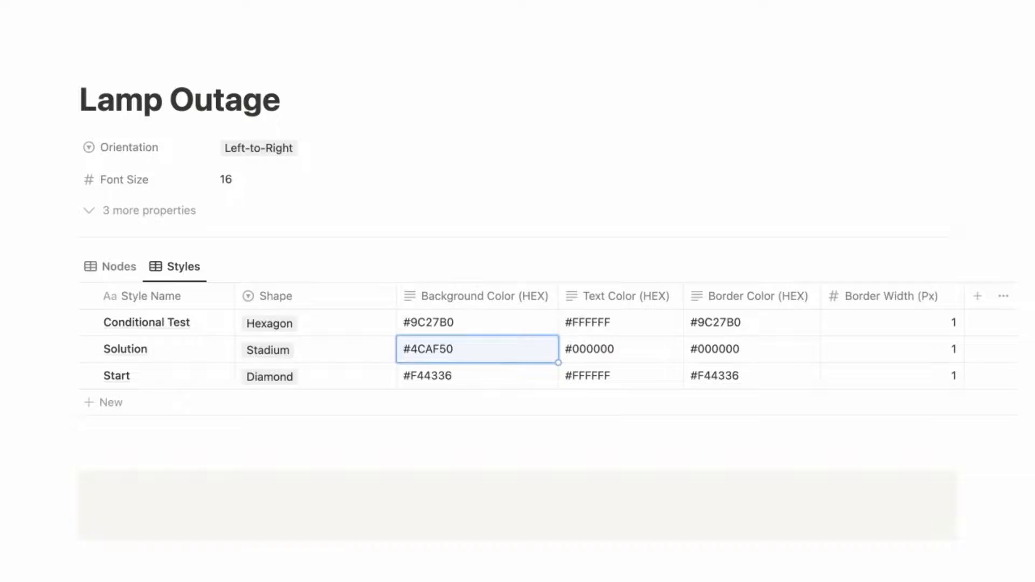
pyautogui.click(753, 349)
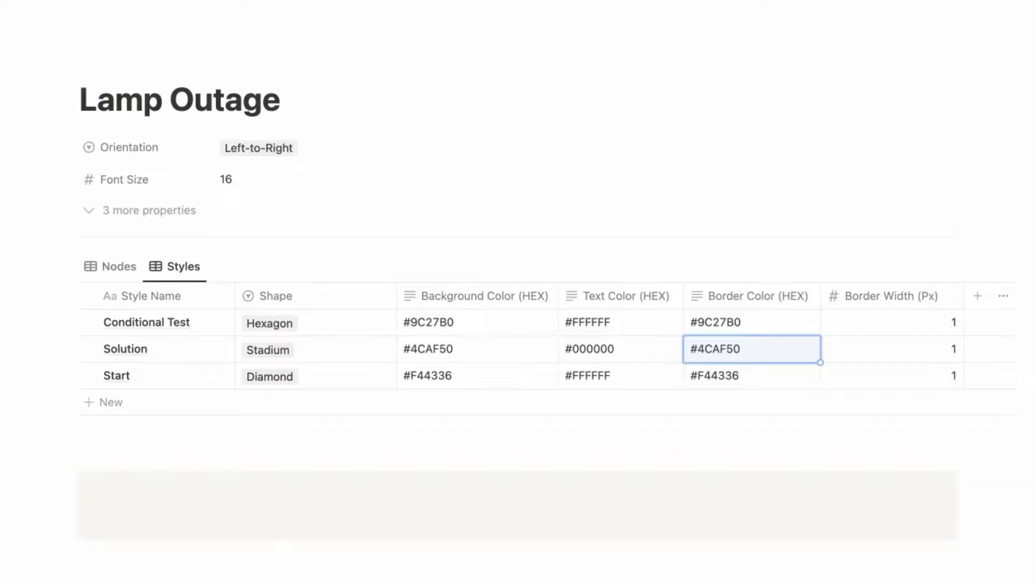
pyautogui.click(617, 350)
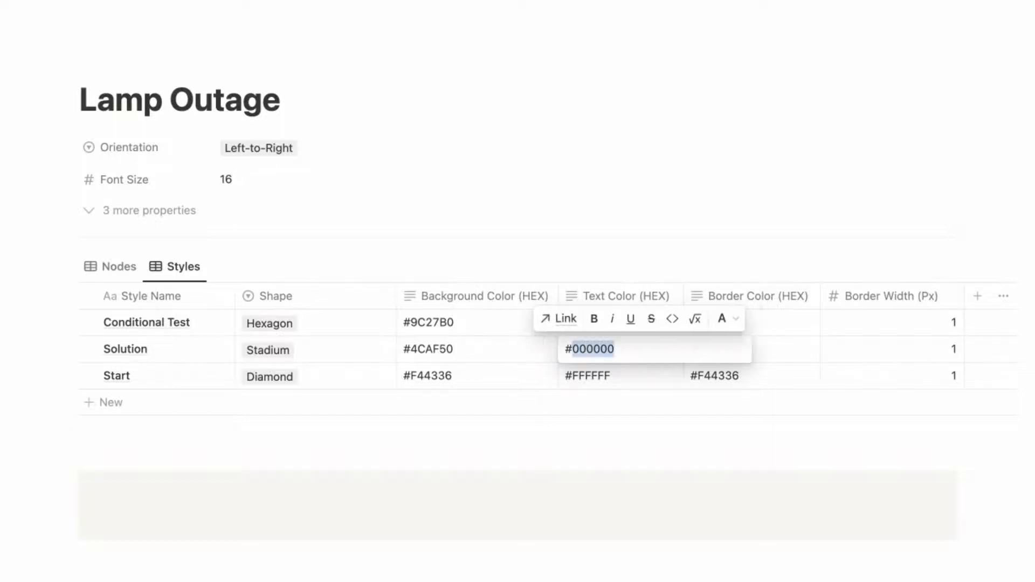
pyautogui.write('#FFFFFF')
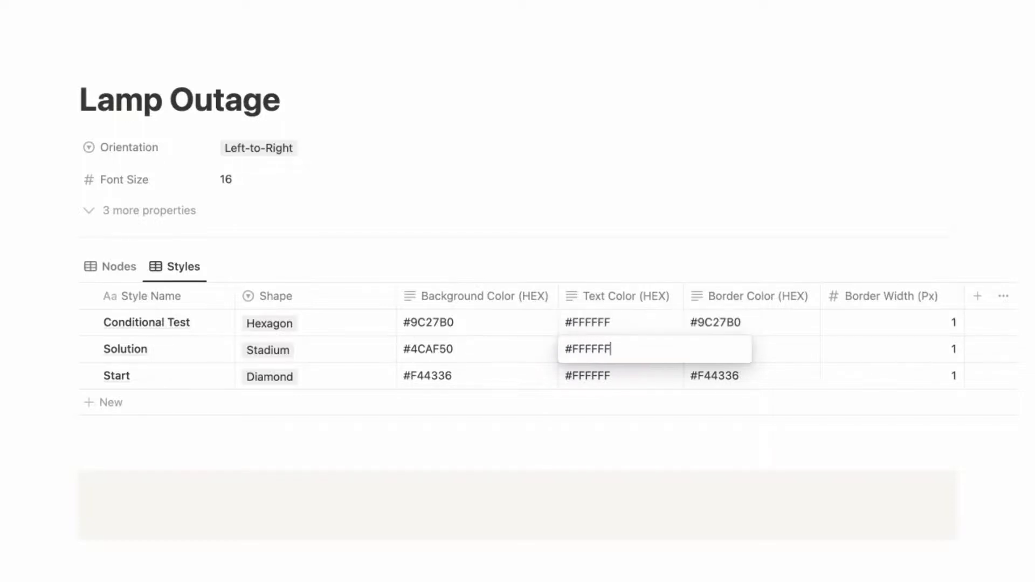
pyautogui.click(751, 349)
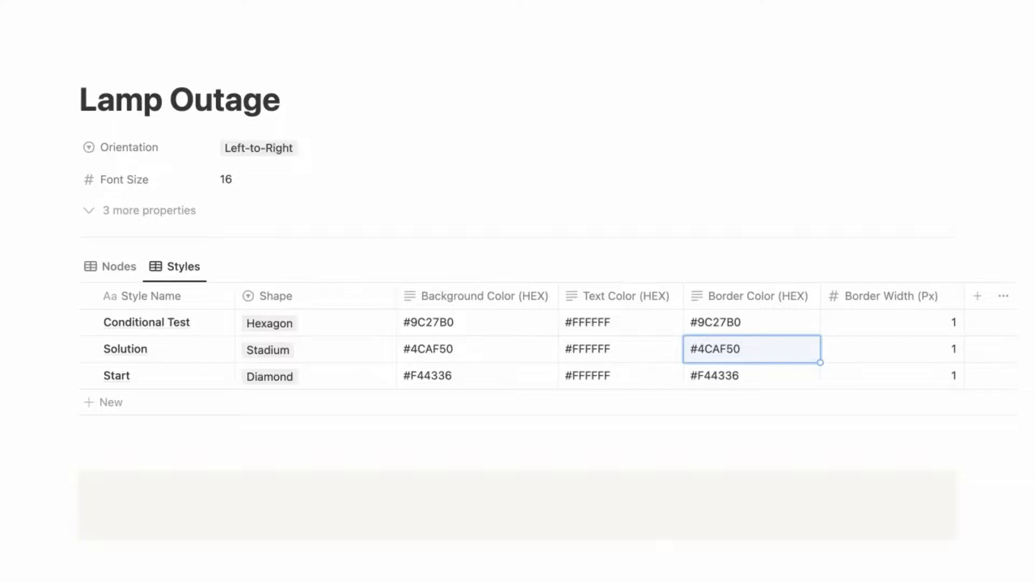
pyautogui.moveTo(620, 353)
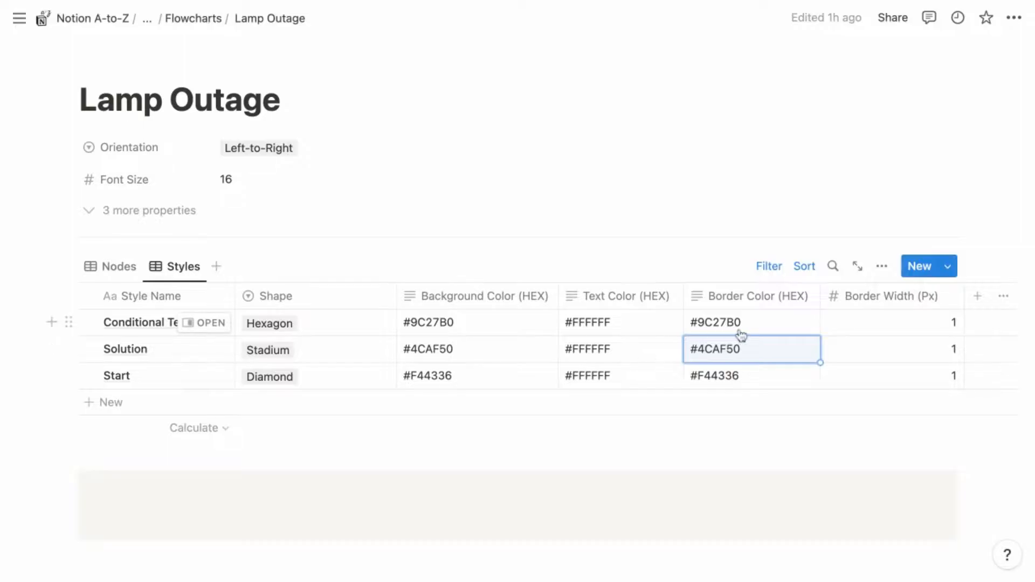
pyautogui.moveTo(707, 260)
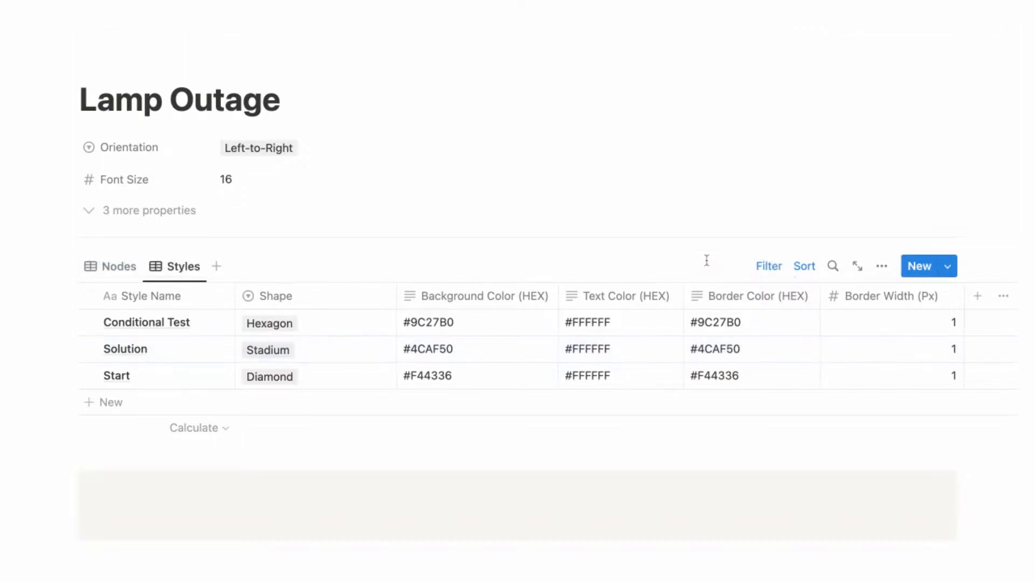
# In the Nodes table, assign Start to Lamp doesn't work and Conditional Test to Lamp plugged in?
pyautogui.click(117, 266)
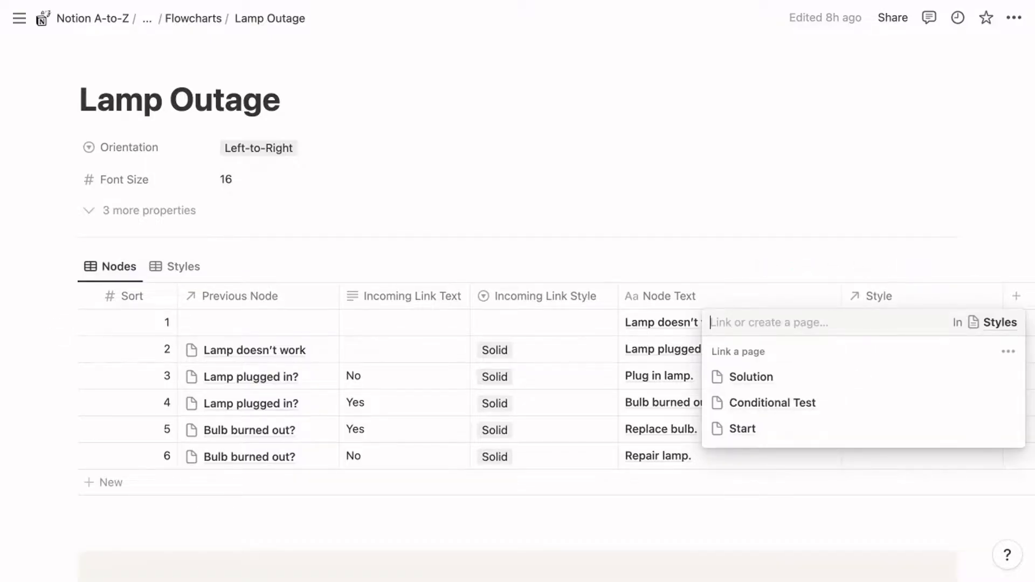
pyautogui.moveTo(862, 335)
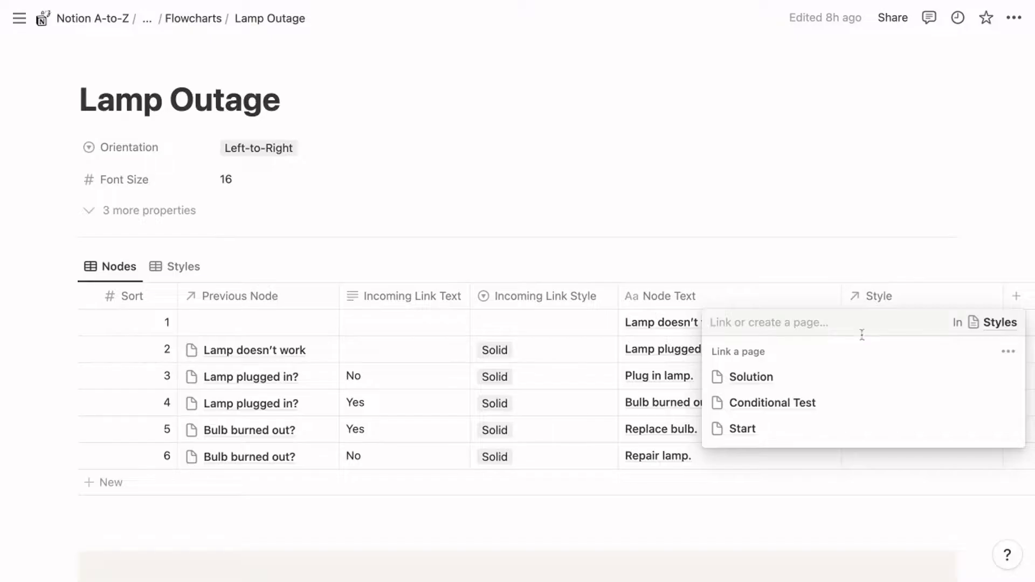
pyautogui.click(742, 427)
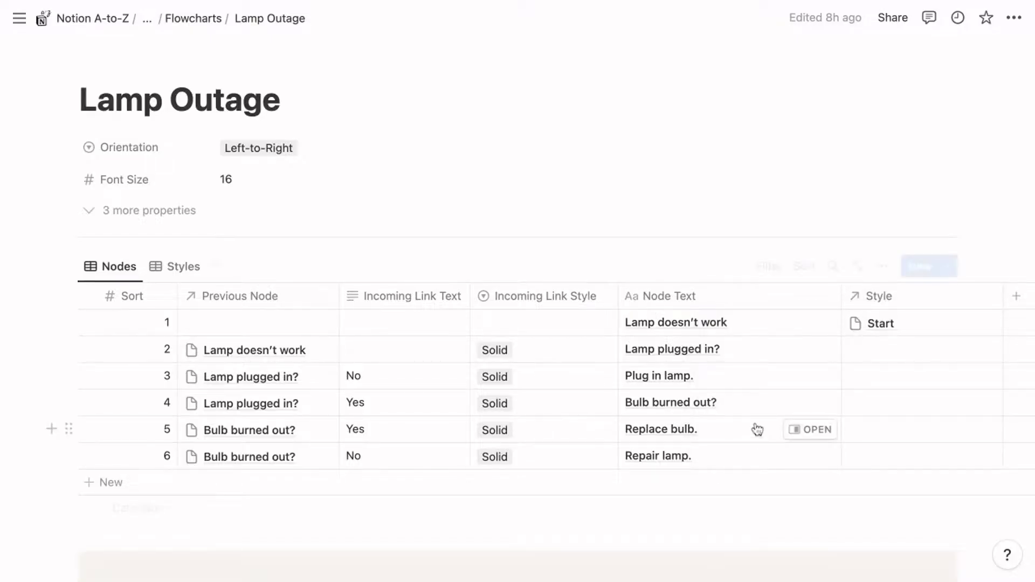
pyautogui.moveTo(871, 355)
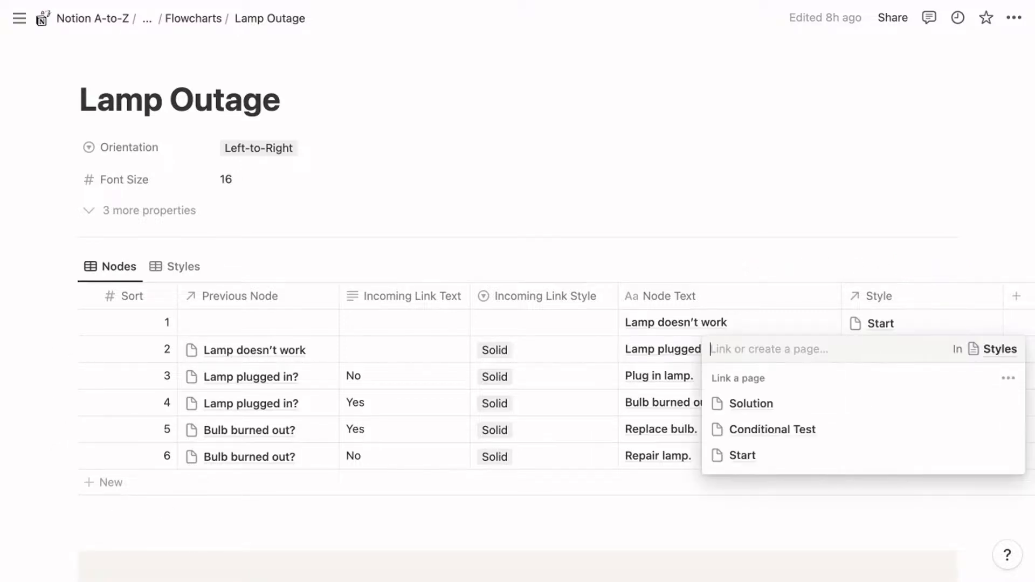
pyautogui.click(772, 429)
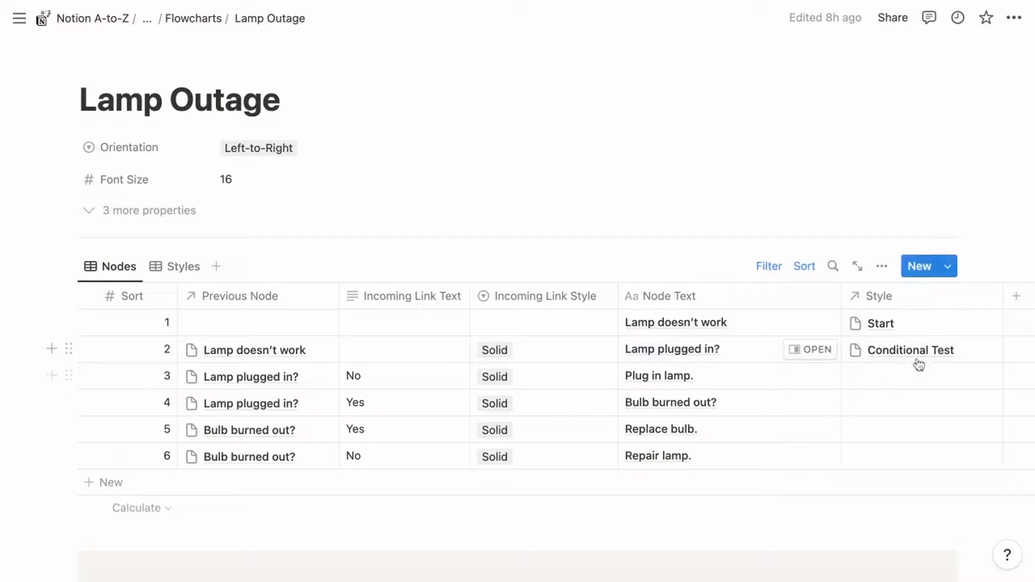
pyautogui.click(918, 350)
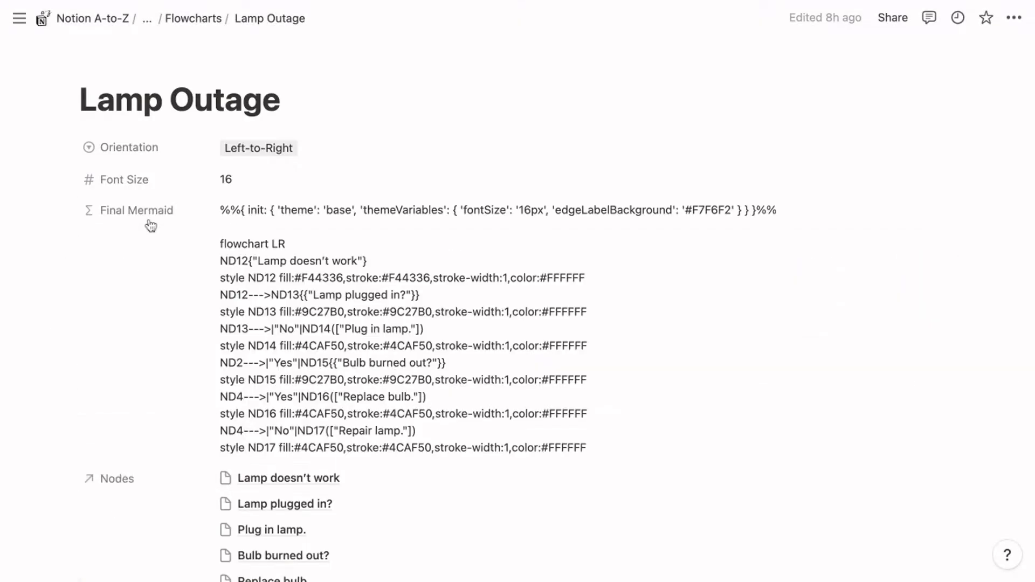
pyautogui.moveTo(137, 210)
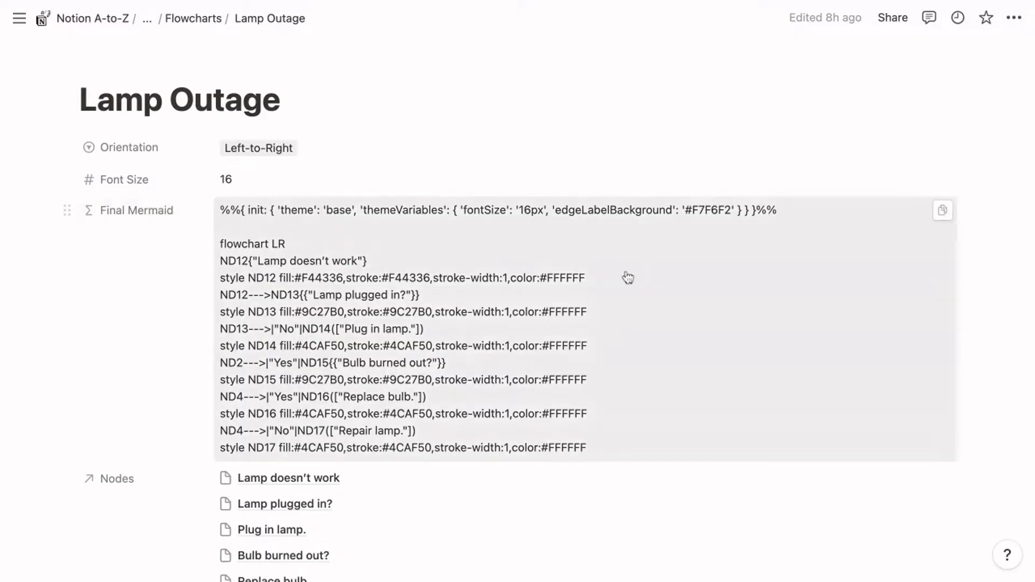
# Copy the generated Final Mermaid code from the Lamp Outage properties
pyautogui.click(942, 212)
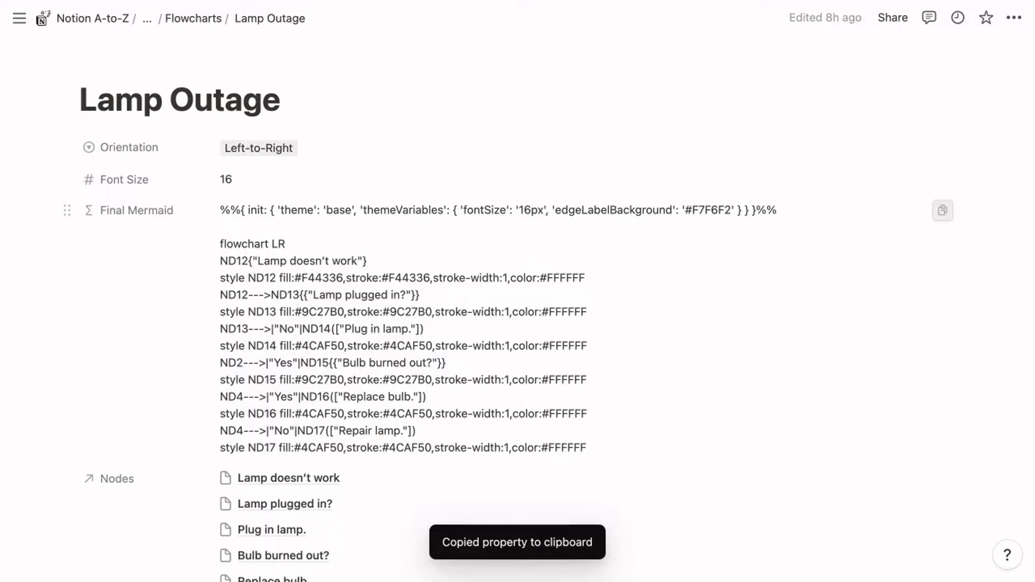
pyautogui.scroll(3)
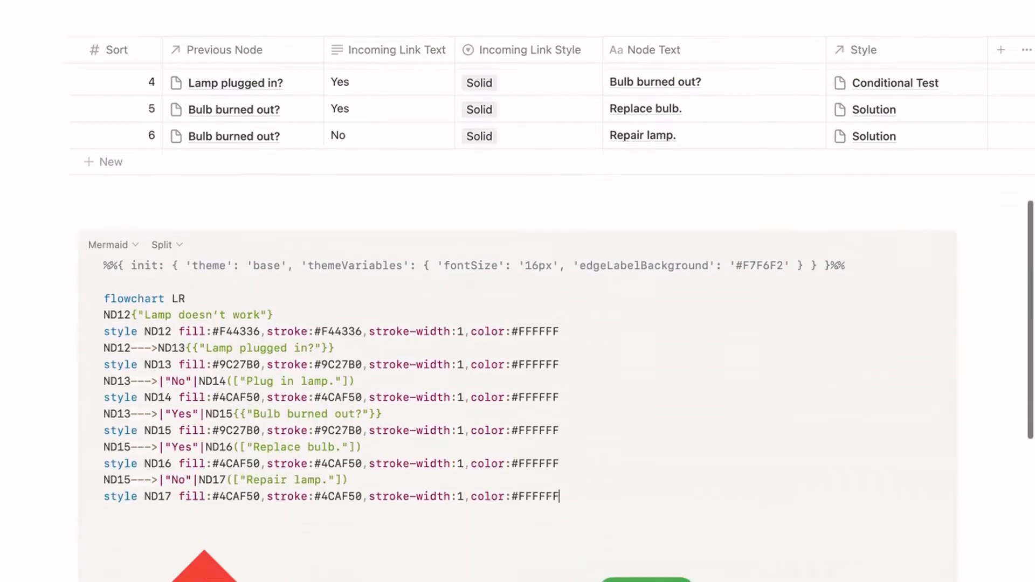
# Switch the Mermaid block from Split to Preview, showing only the rendered flowchart
pyautogui.scroll(-3)
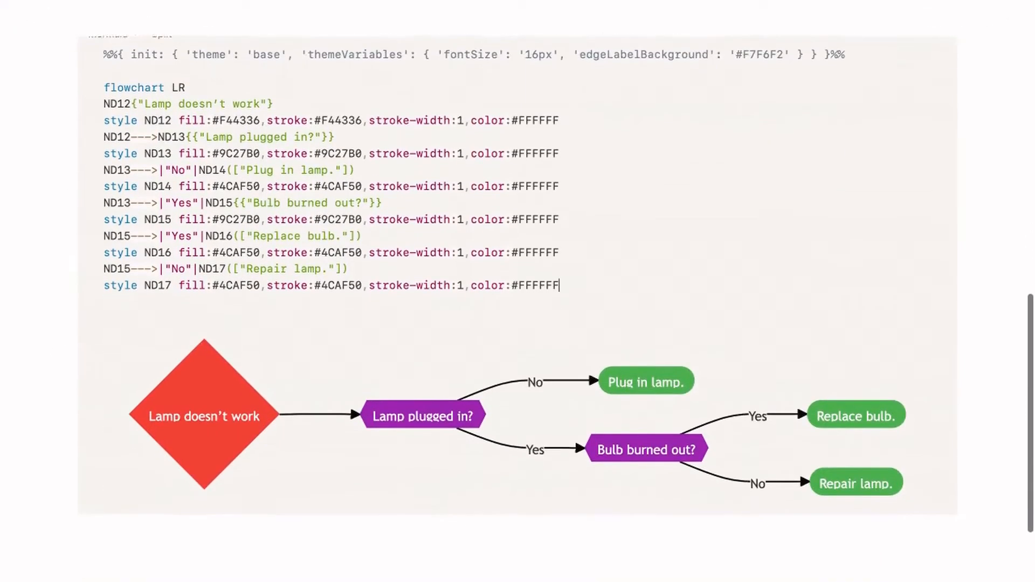
pyautogui.scroll(3)
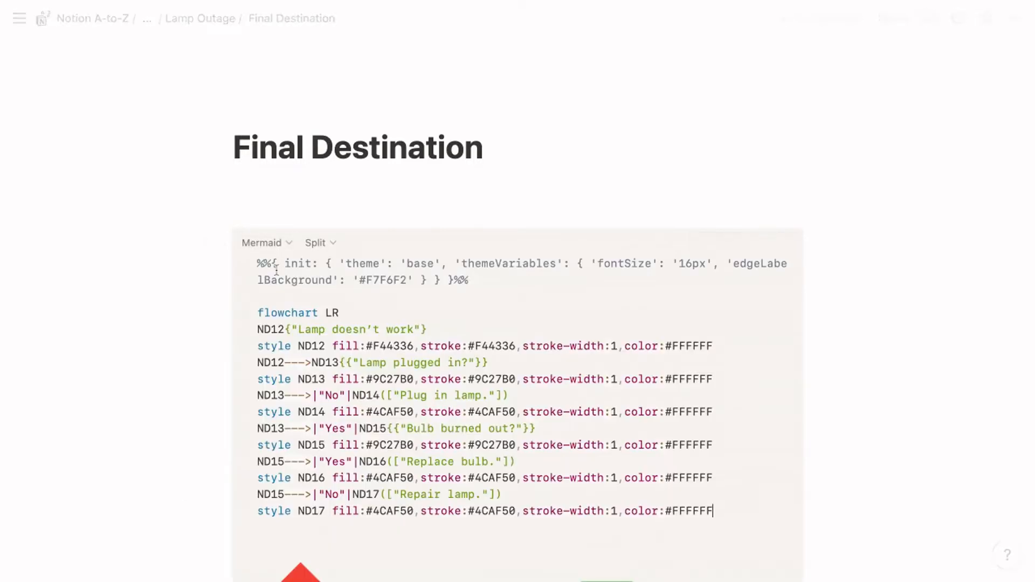
pyautogui.scroll(3)
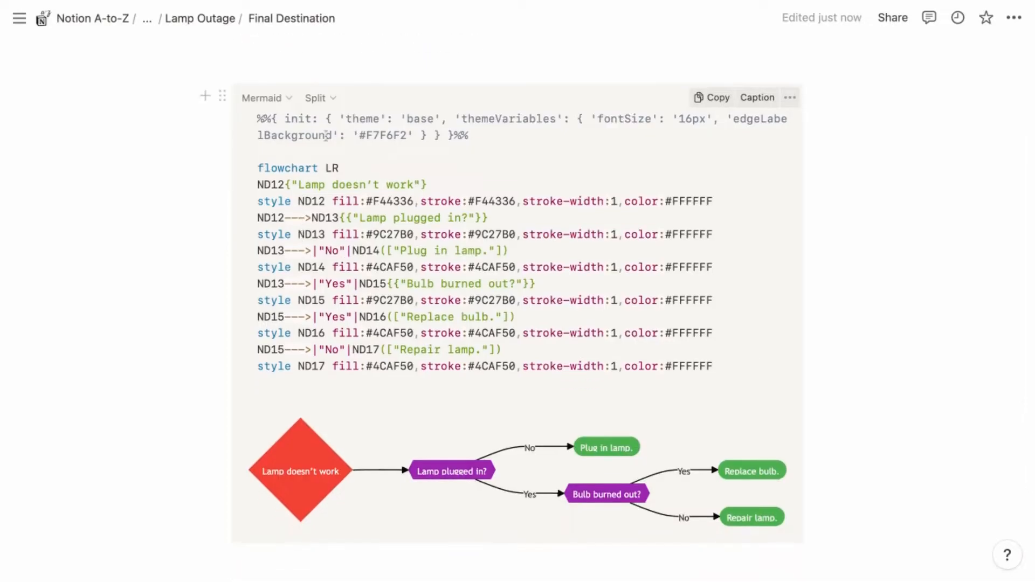
pyautogui.click(320, 97)
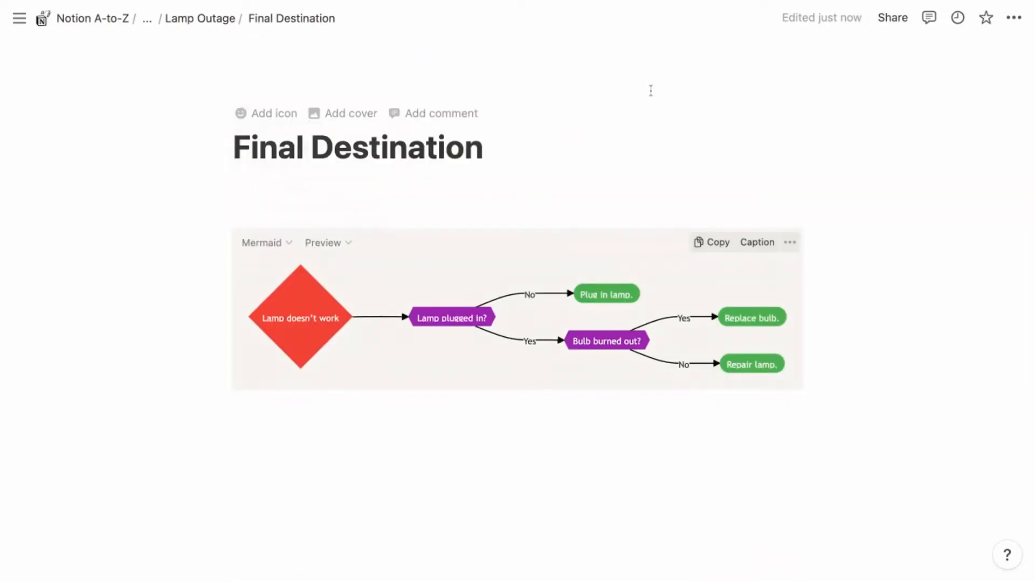